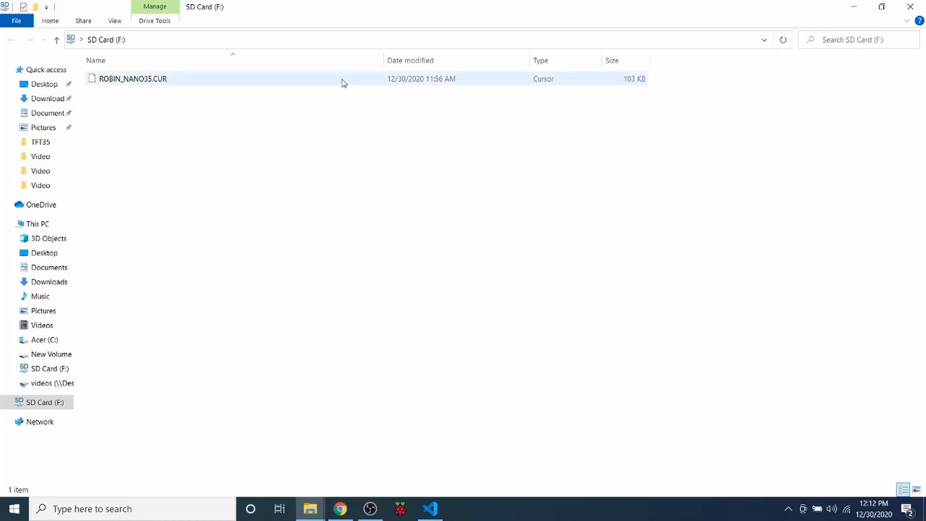
pyautogui.moveTo(142, 88)
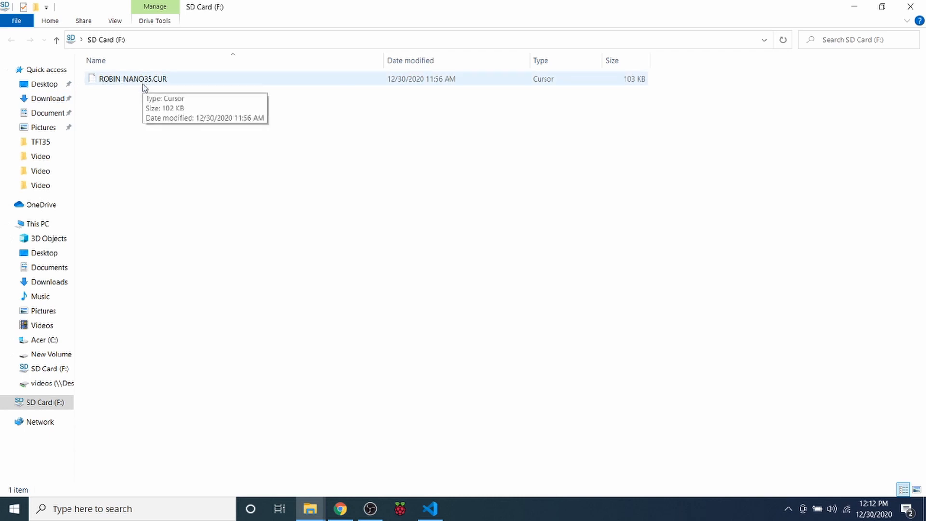
pyautogui.moveTo(151, 87)
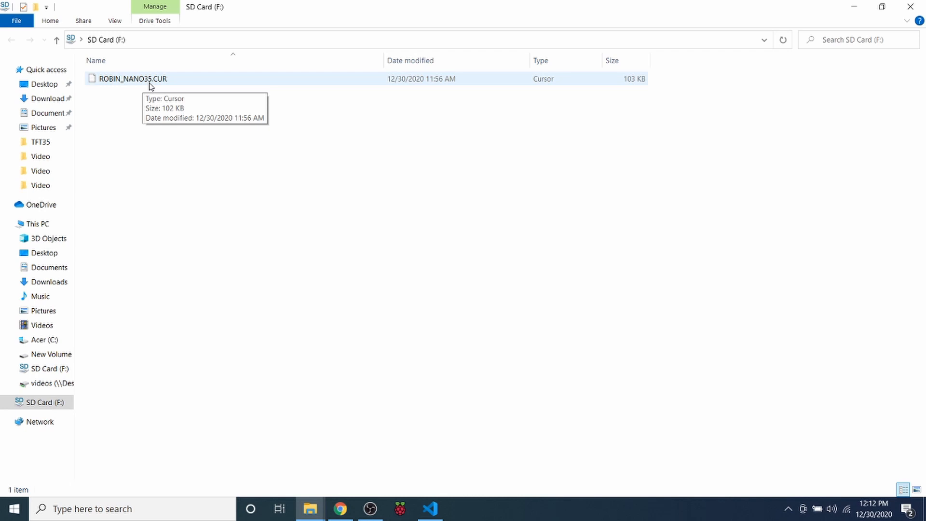
pyautogui.moveTo(165, 89)
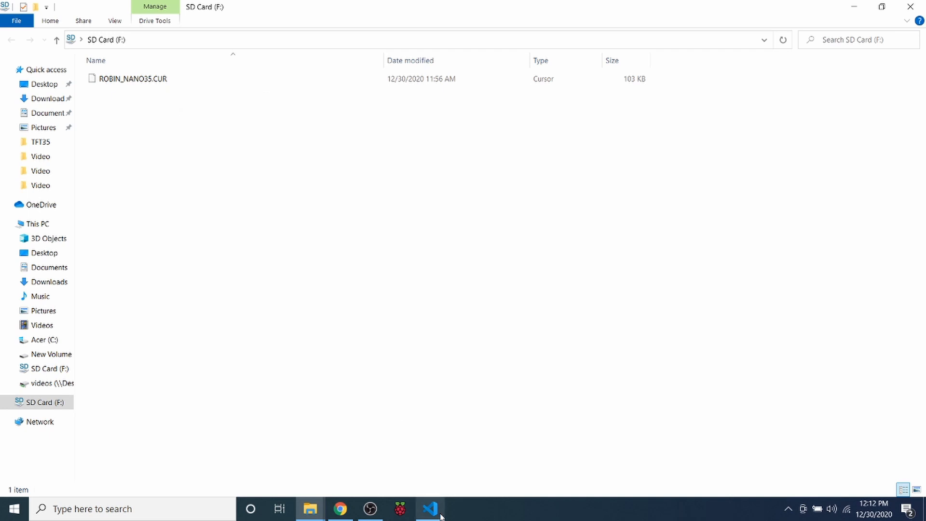
pyautogui.moveTo(430, 508)
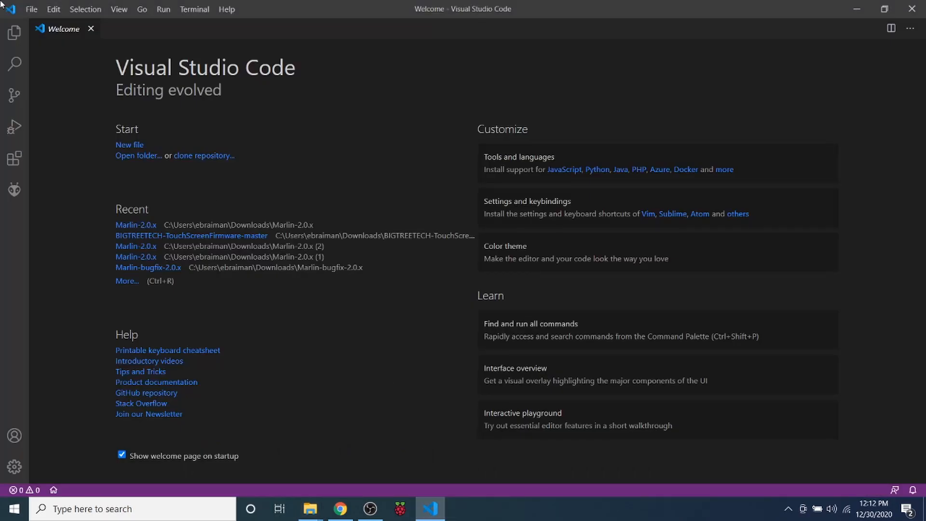
# - Open Downloads\Marlin-2.0.x\Marlin-2.0.x as the project folder from the Explorer sidebar
pyautogui.click(14, 32)
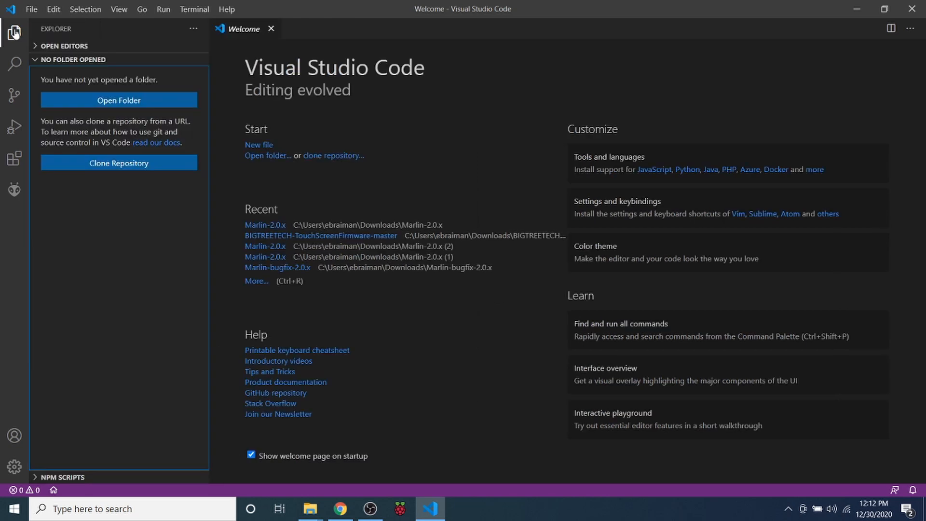
pyautogui.moveTo(118, 100)
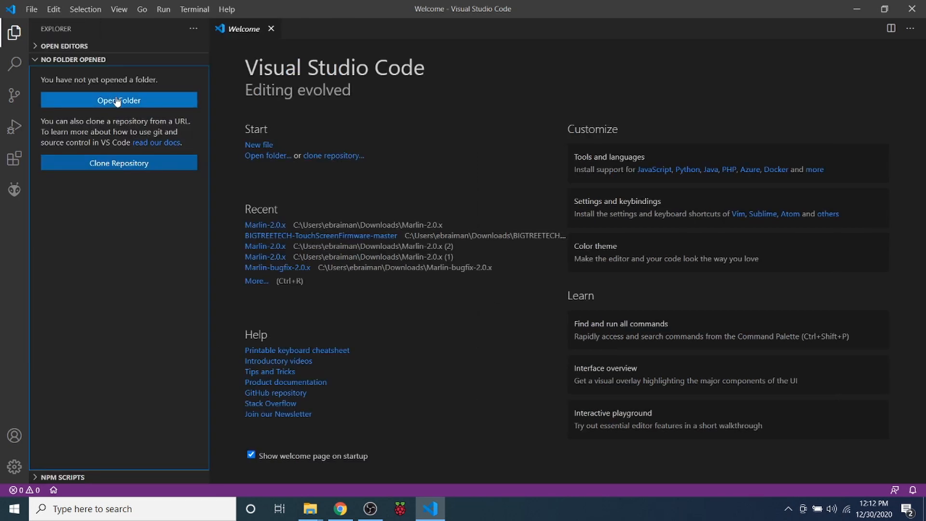
pyautogui.moveTo(44, 32)
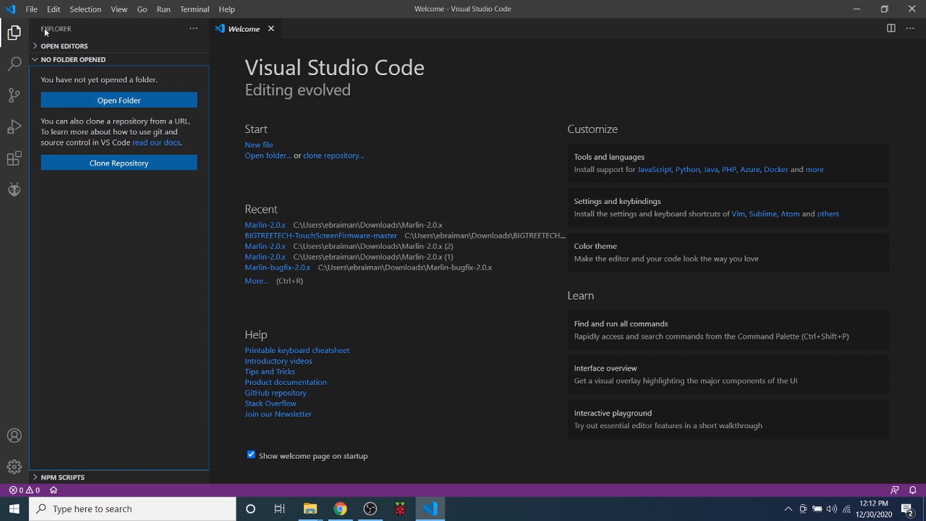
pyautogui.moveTo(29, 48)
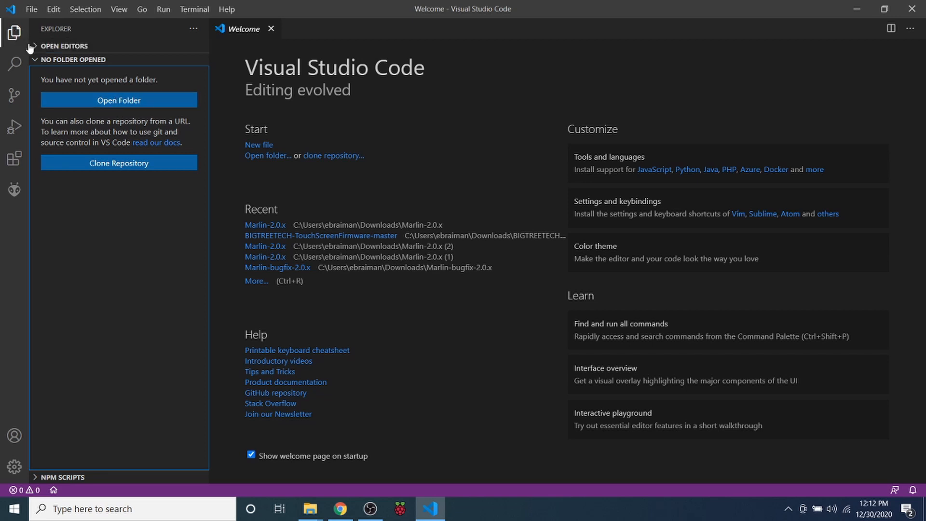
pyautogui.click(118, 100)
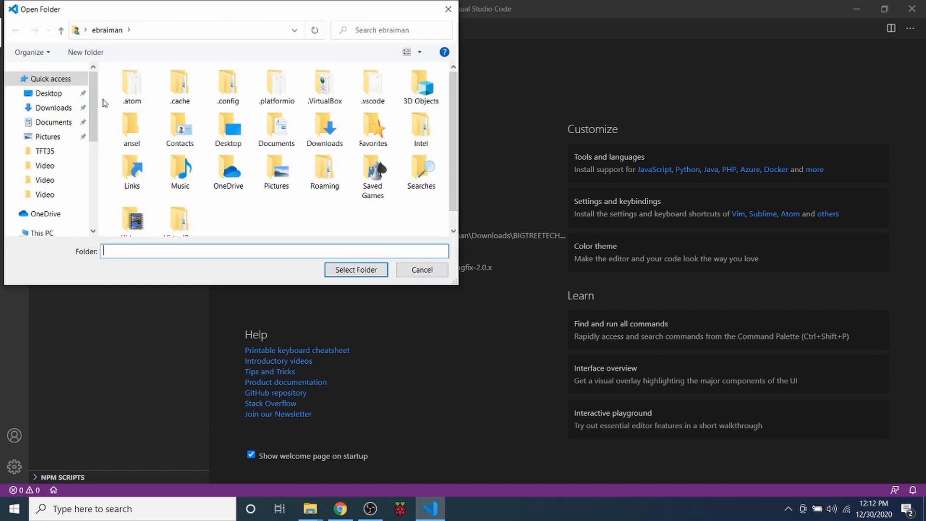
pyautogui.click(53, 108)
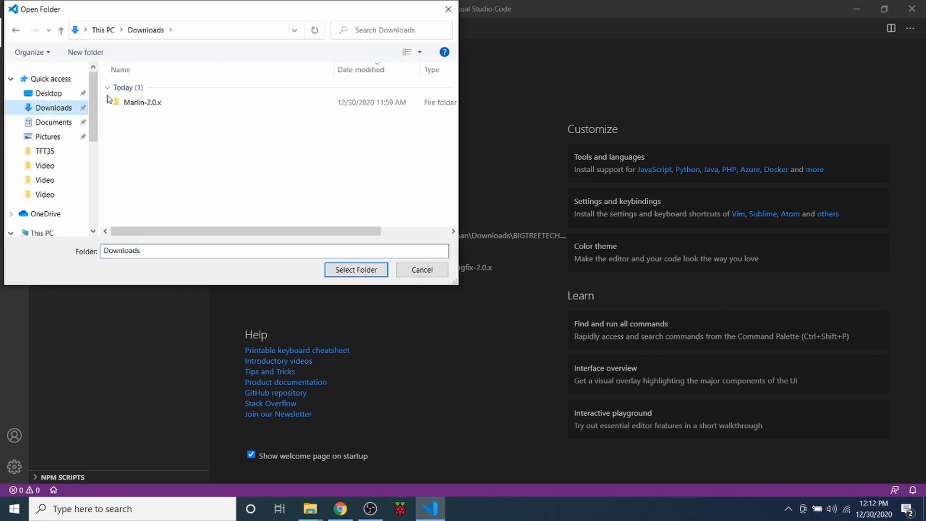
pyautogui.doubleClick(143, 102)
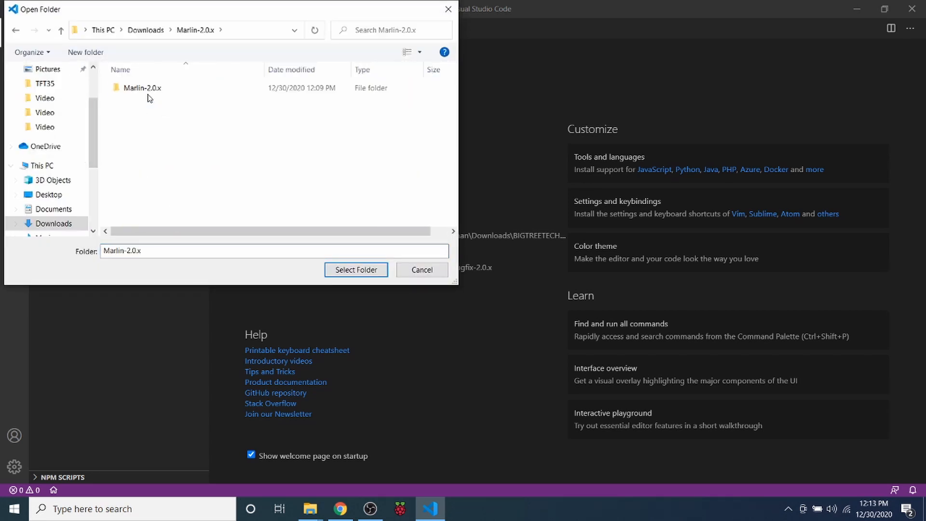
pyautogui.doubleClick(144, 87)
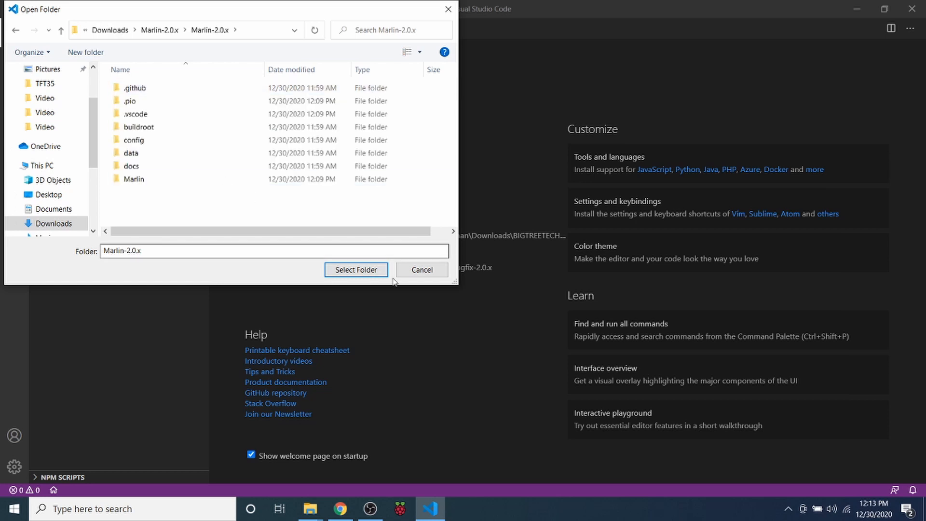
pyautogui.click(355, 269)
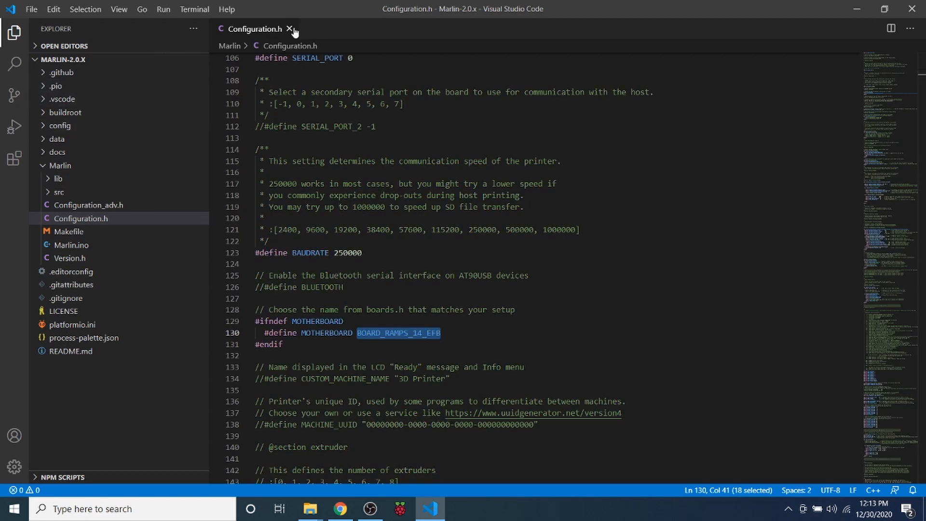
# - Close Configuration.h and expand Marlin > src > core in the Explorer to reach boards.h
pyautogui.click(292, 29)
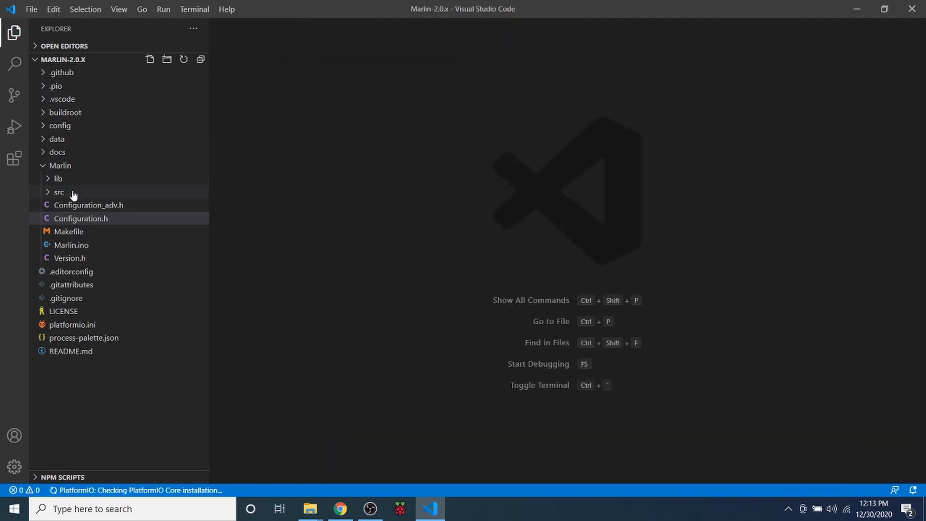
pyautogui.click(60, 165)
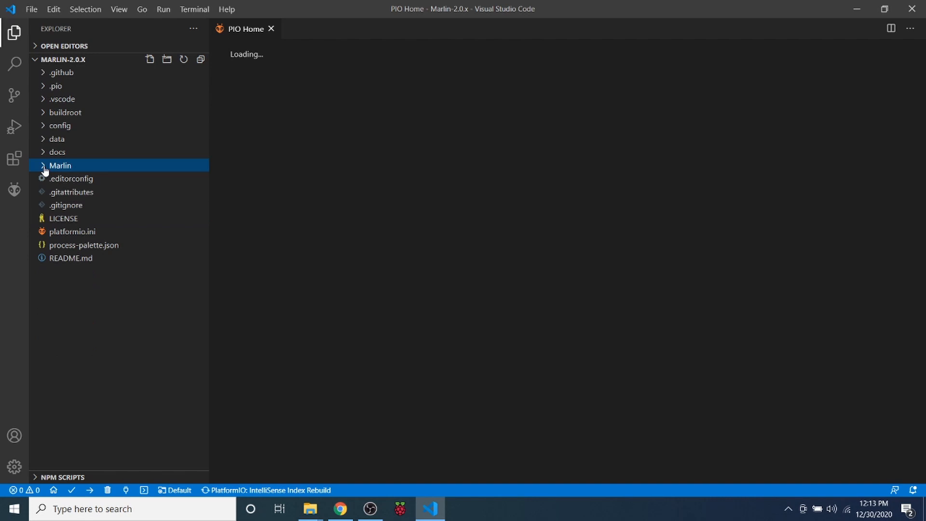
pyautogui.click(60, 165)
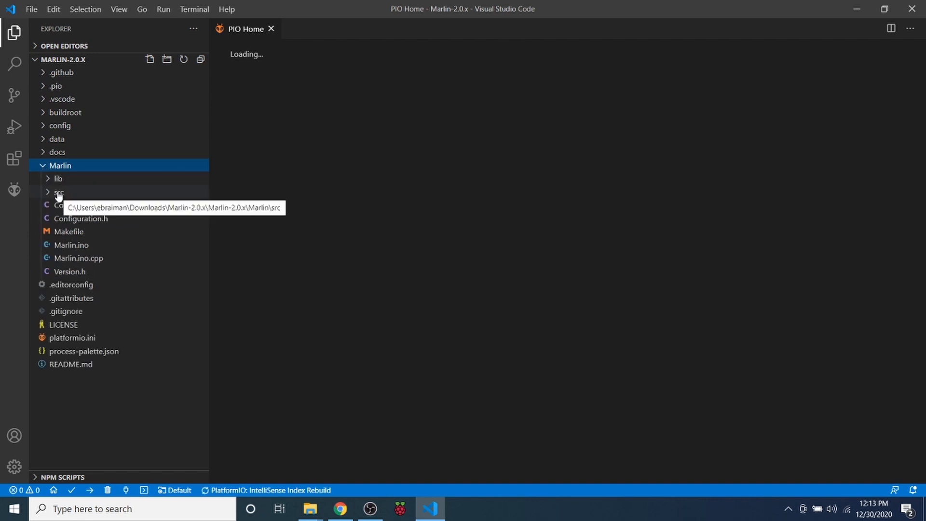
pyautogui.click(59, 192)
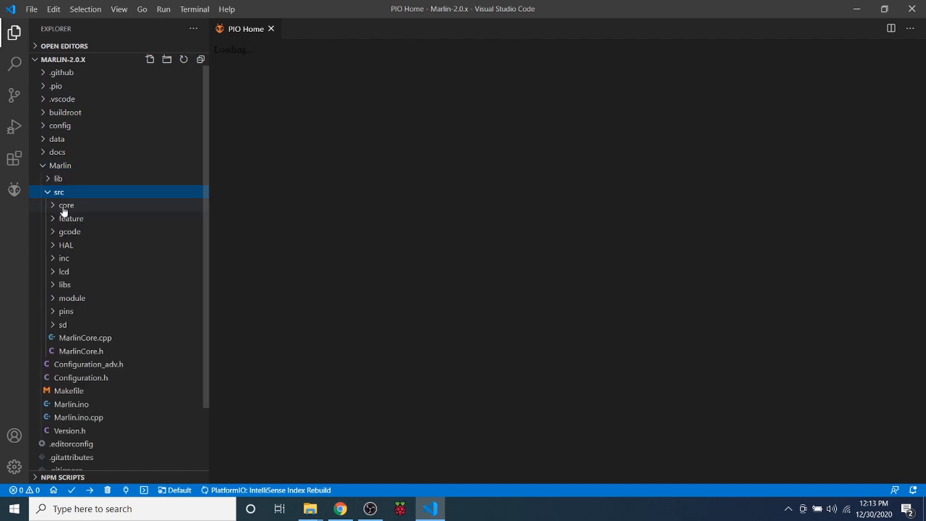
pyautogui.click(66, 205)
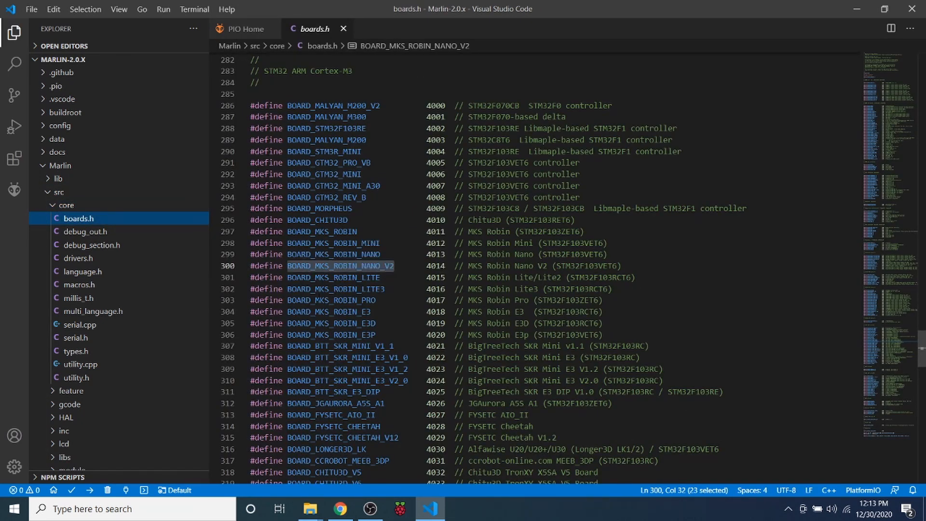
pyautogui.moveTo(331, 266)
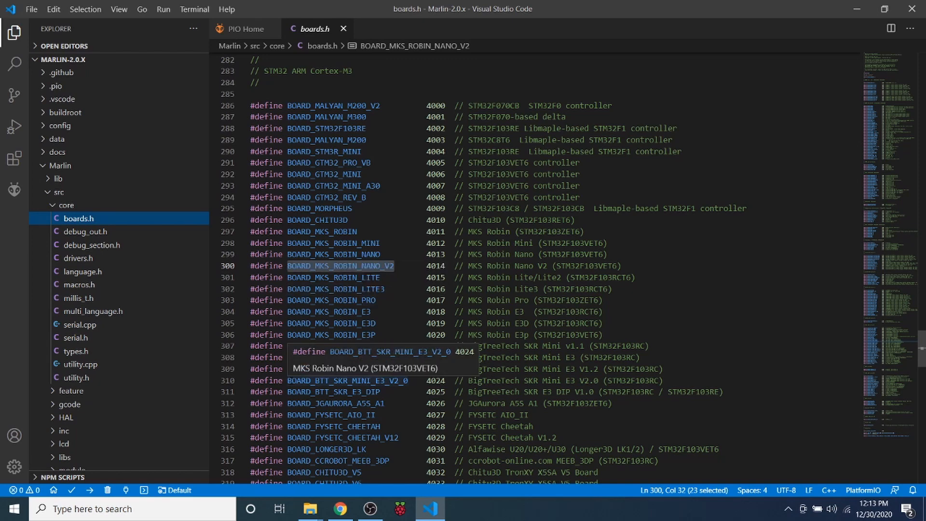
pyautogui.moveTo(234, 383)
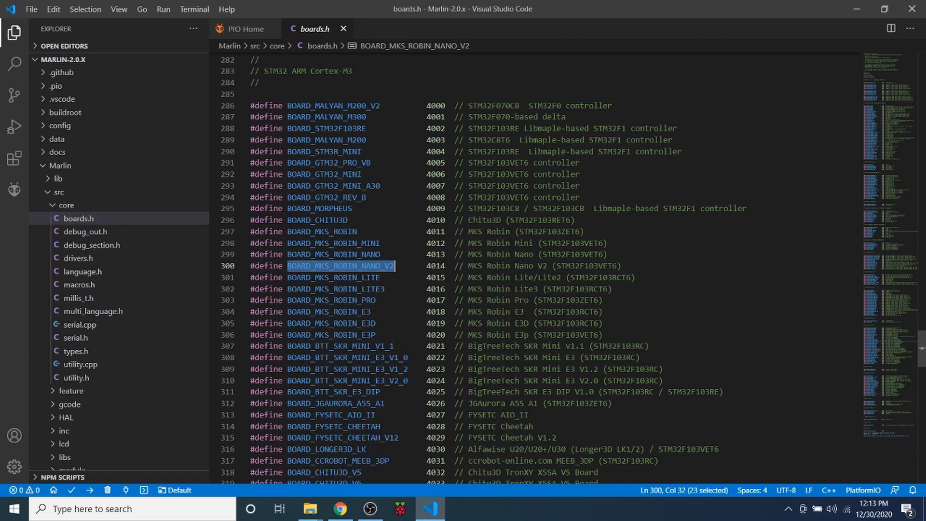
# - Close boards.h and set MOTHERBOARD to BOARD_MKS_ROBIN_NANO_V2 in Configuration.h
pyautogui.click(242, 29)
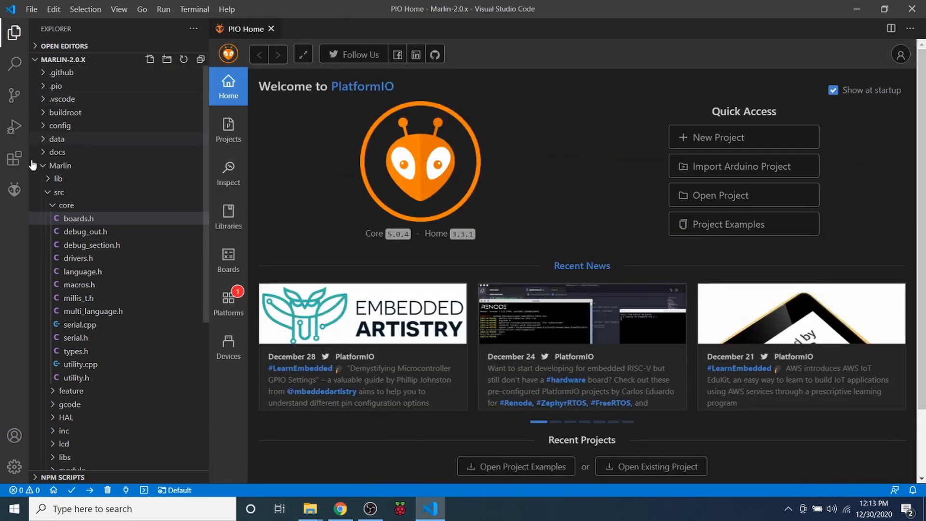
pyautogui.click(66, 205)
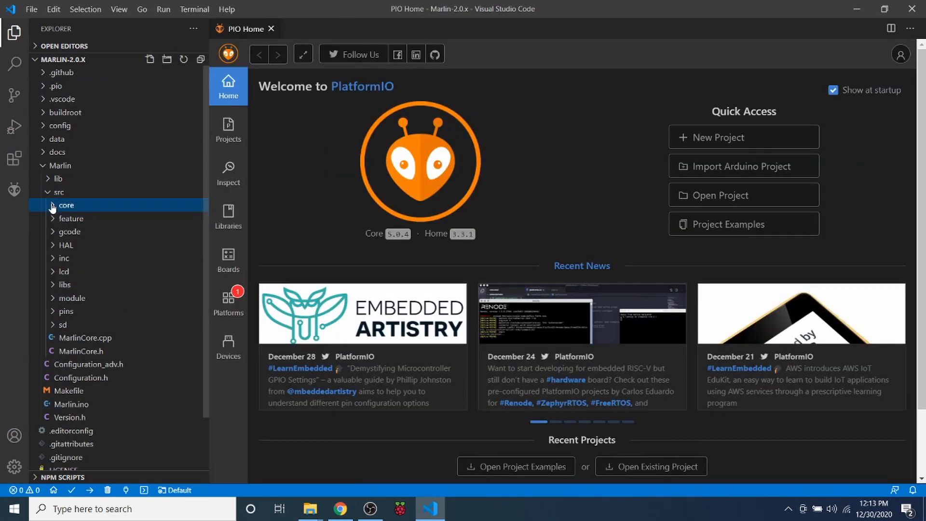
pyautogui.click(59, 192)
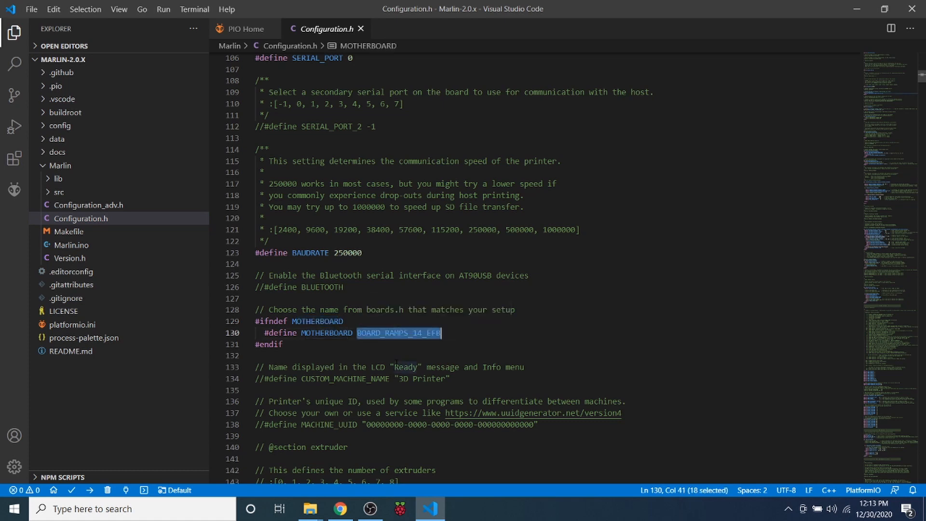
pyautogui.write('BOARD_MKS_ROBIN_NANO_V2')
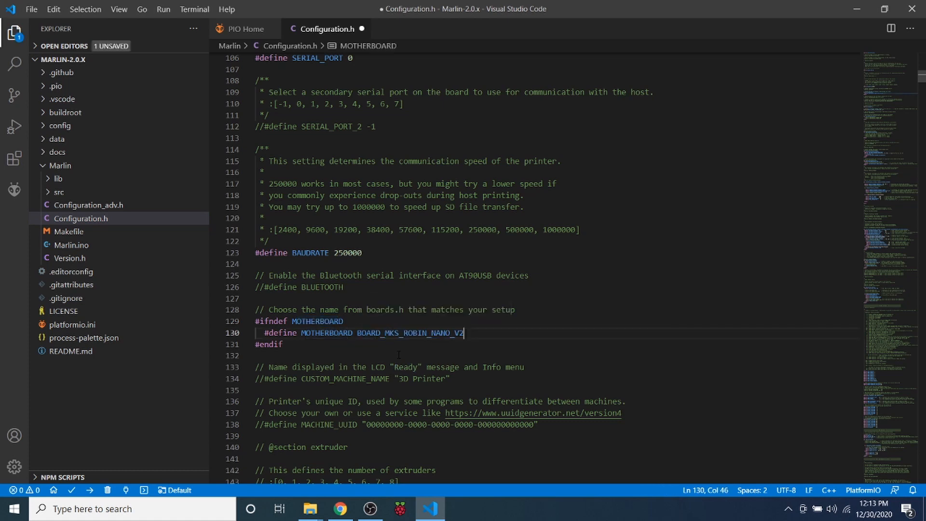
# - Change #define SERIAL_PORT to 3 in Configuration.h
pyautogui.scroll(3)
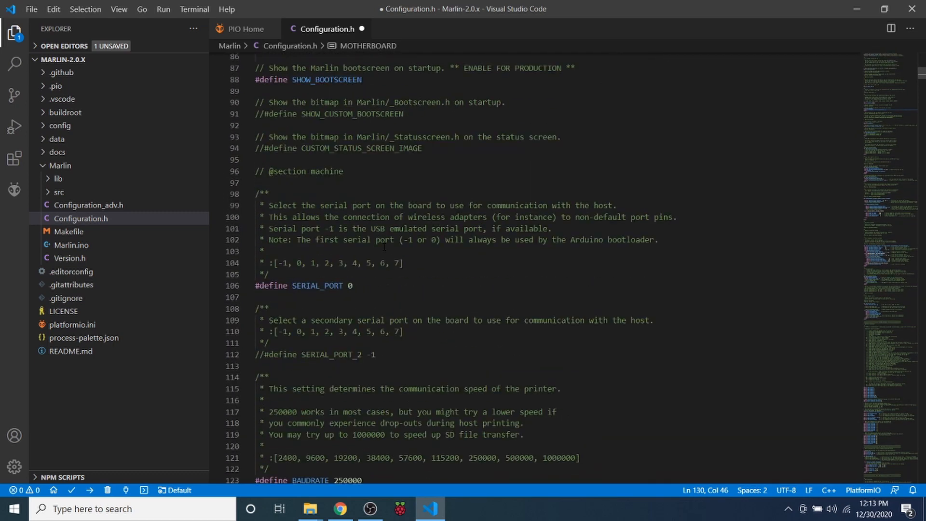
pyautogui.click(353, 286)
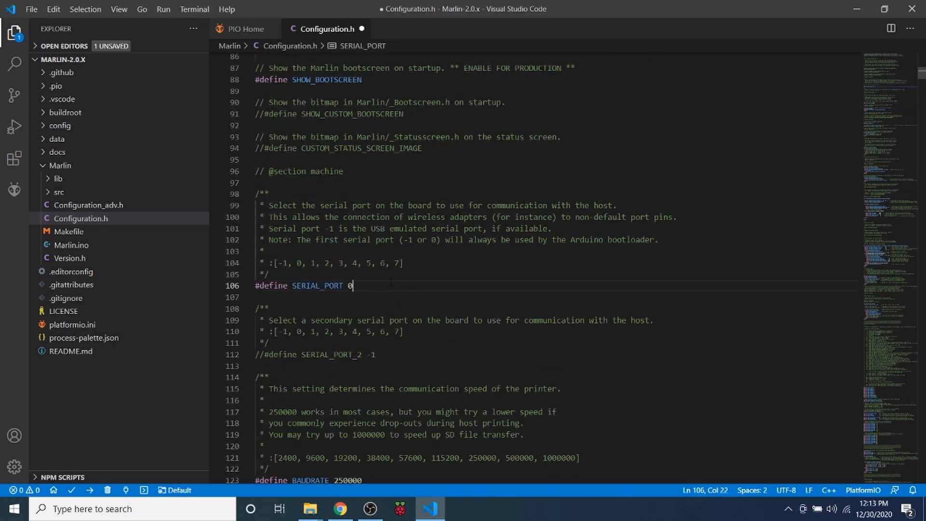
pyautogui.write('3')
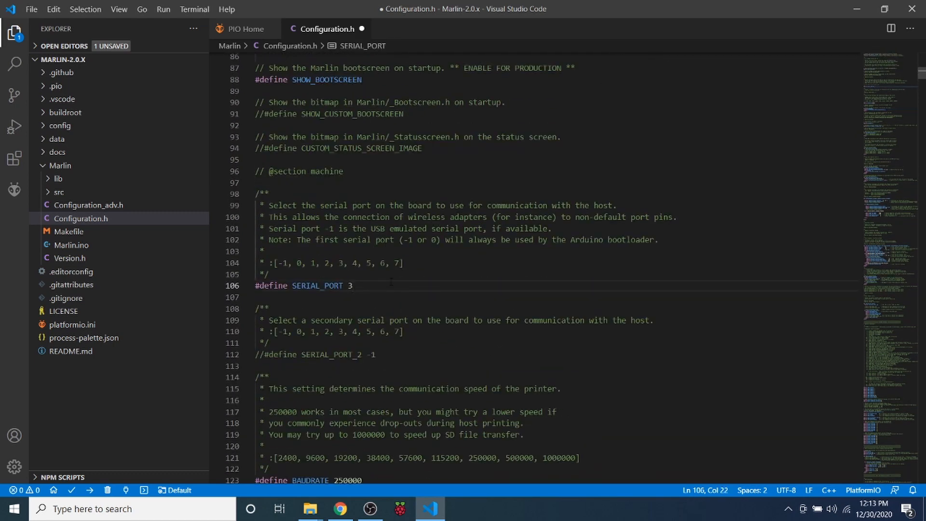
pyautogui.press('Ctrl+f')
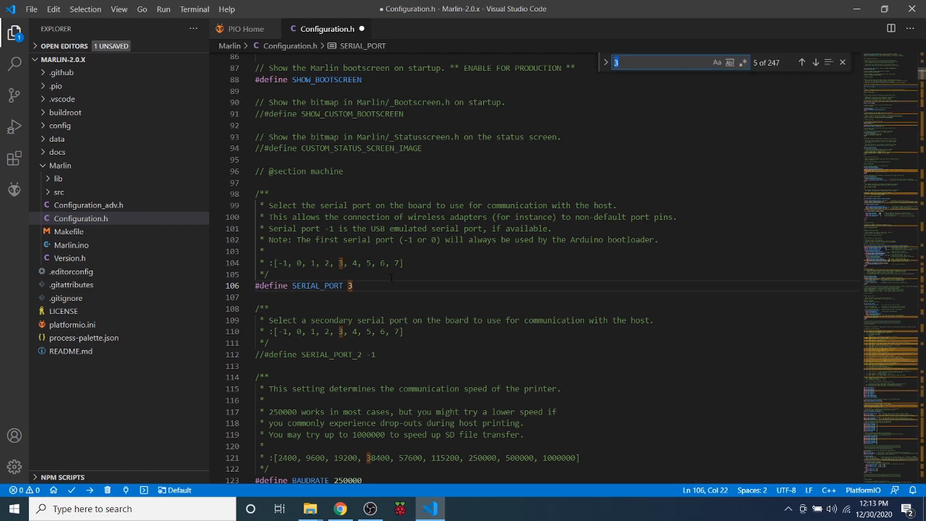
# - Search 'ends', uncomment #define USE_ZMAX_PLUG, and review the endstop pullup section
pyautogui.write('endstop')
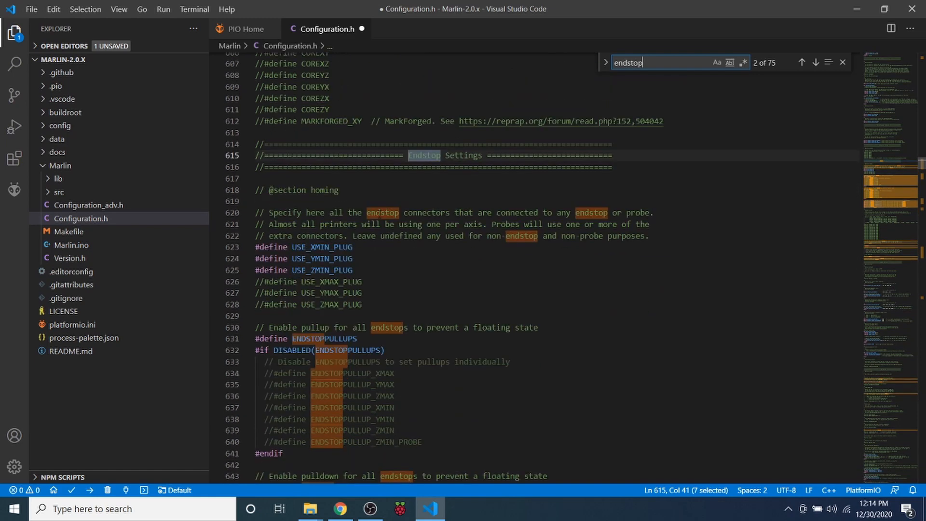
pyautogui.scroll(-3)
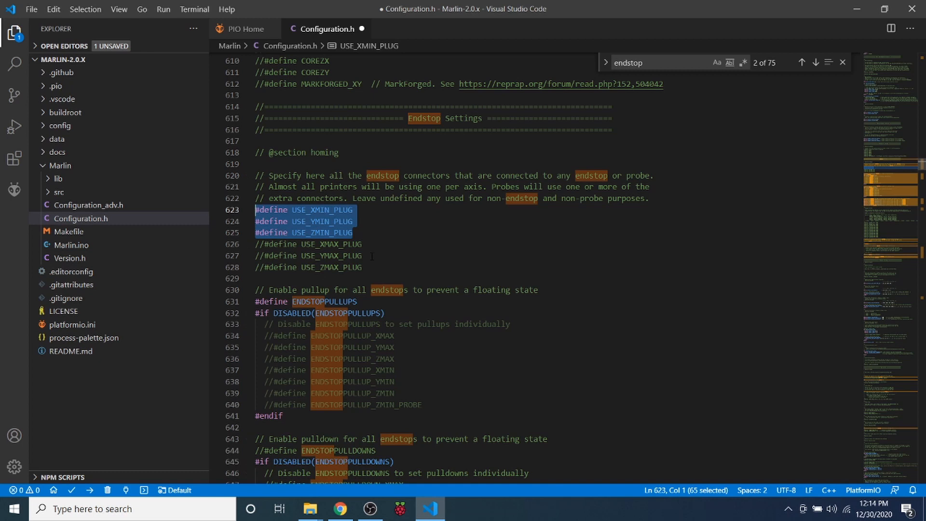
pyautogui.click(265, 267)
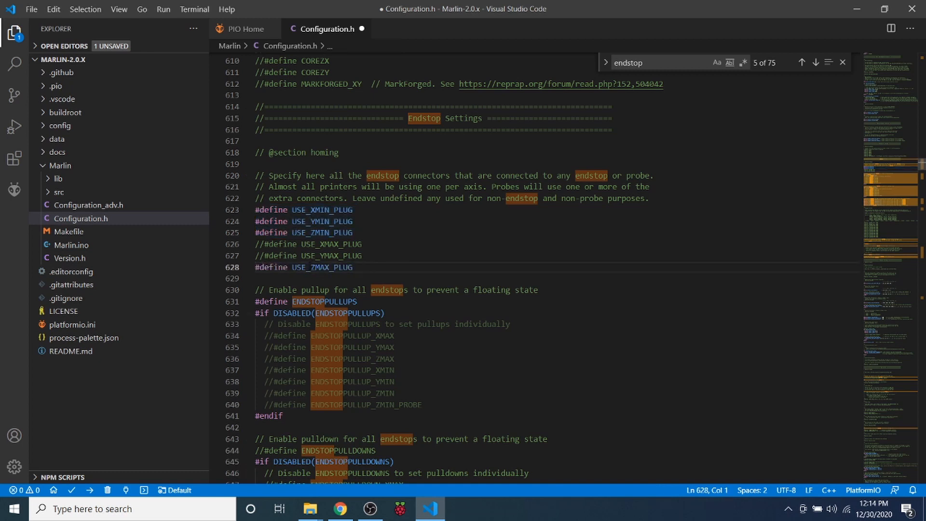
pyautogui.doubleClick(323, 267)
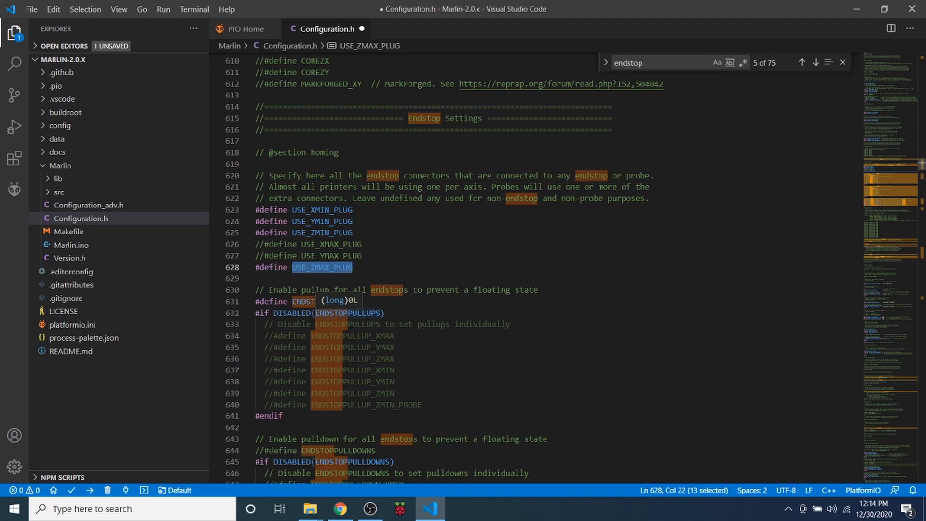
pyautogui.scroll(-3)
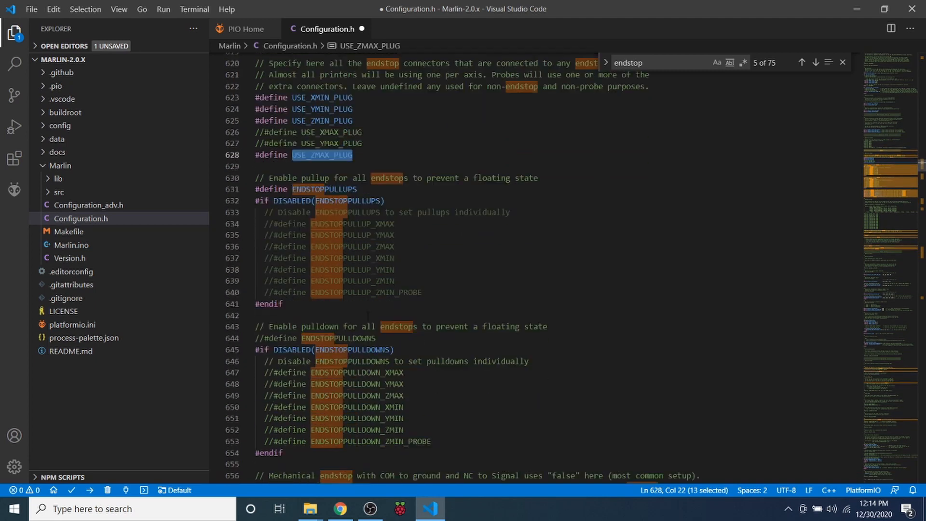
pyautogui.scroll(-3)
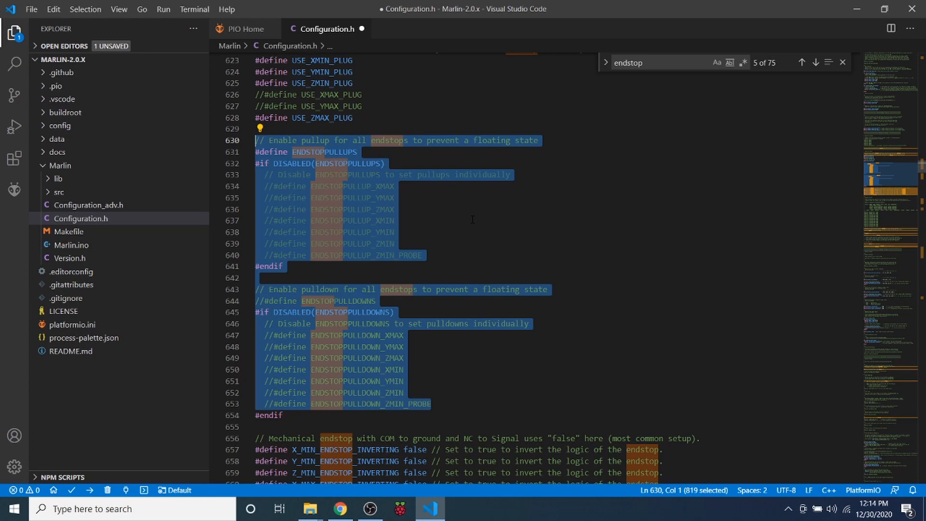
pyautogui.scroll(-3)
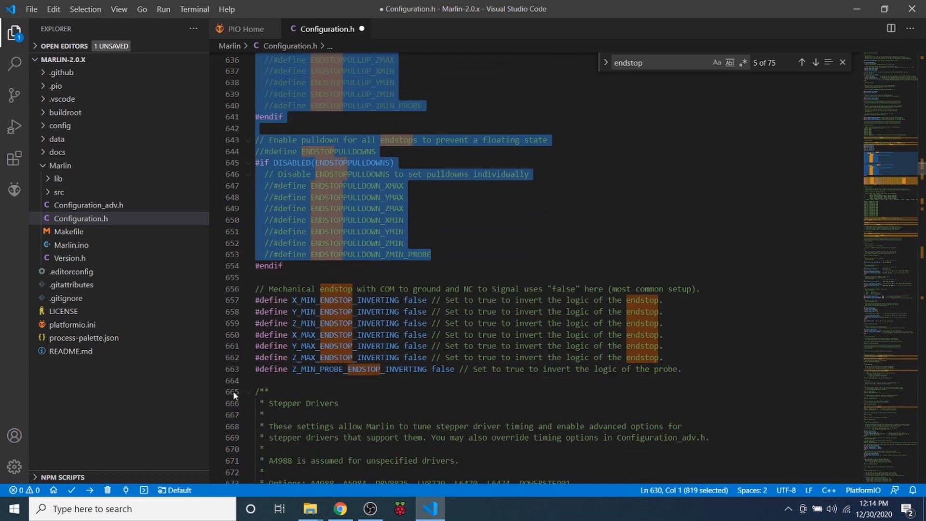
# - Change Y_MIN_ENDSTOP_INVERTING from false to true in Configuration.h
pyautogui.click(390, 311)
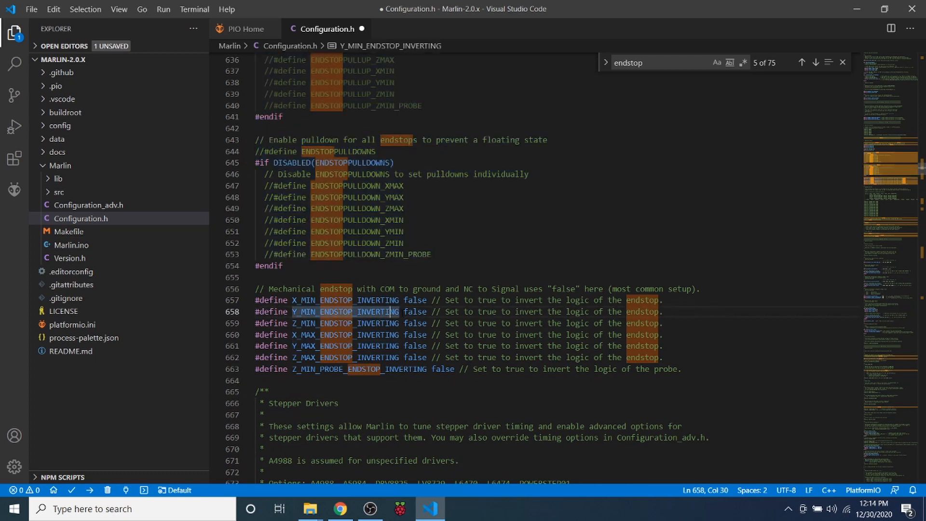
pyautogui.doubleClick(415, 311)
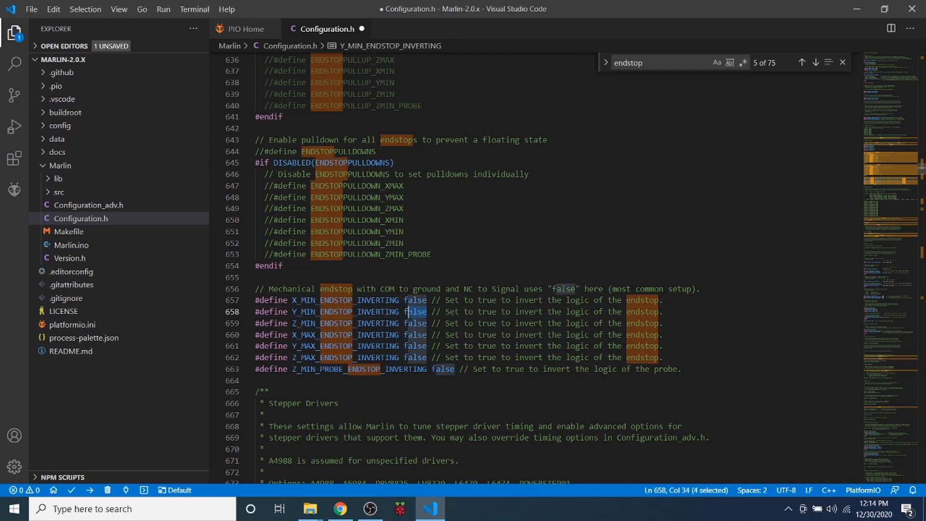
pyautogui.write('tr')
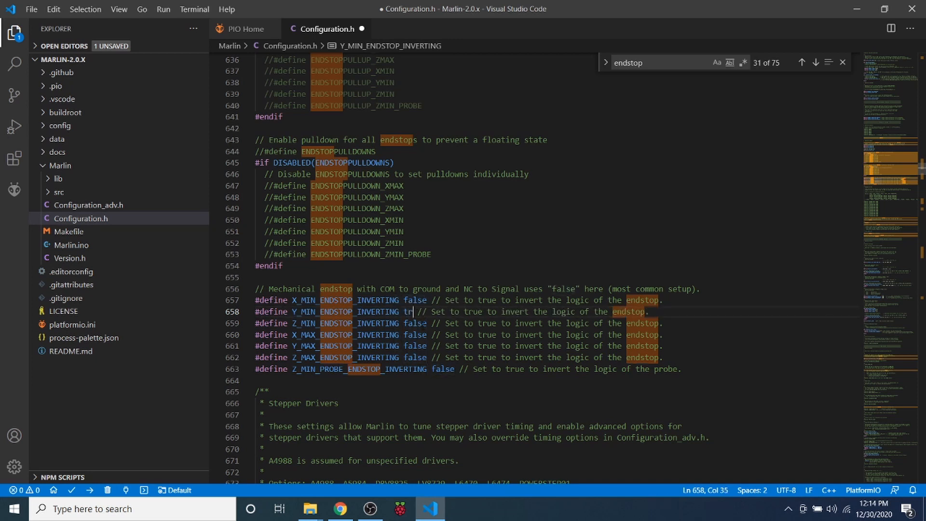
pyautogui.write('ue')
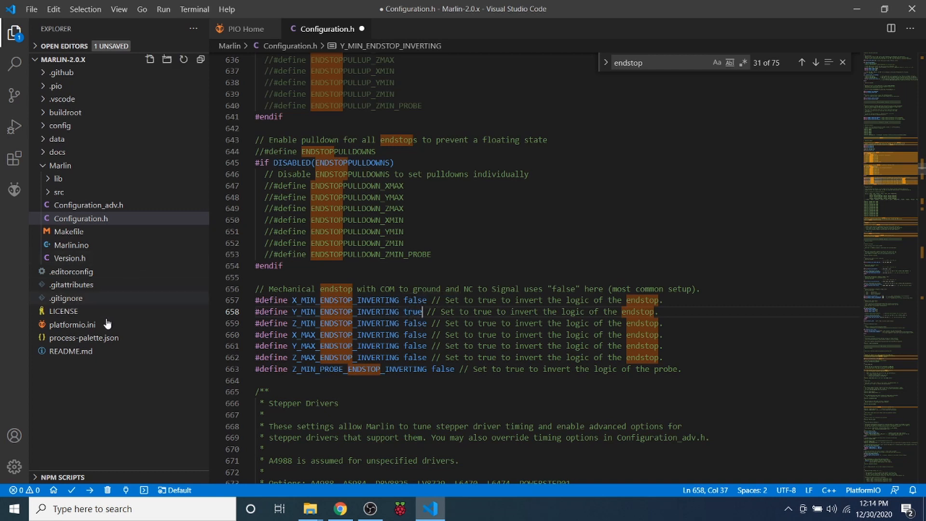
# - In platformio.ini, replace default_envs mega2560 with mks_robin_nano35
pyautogui.click(72, 325)
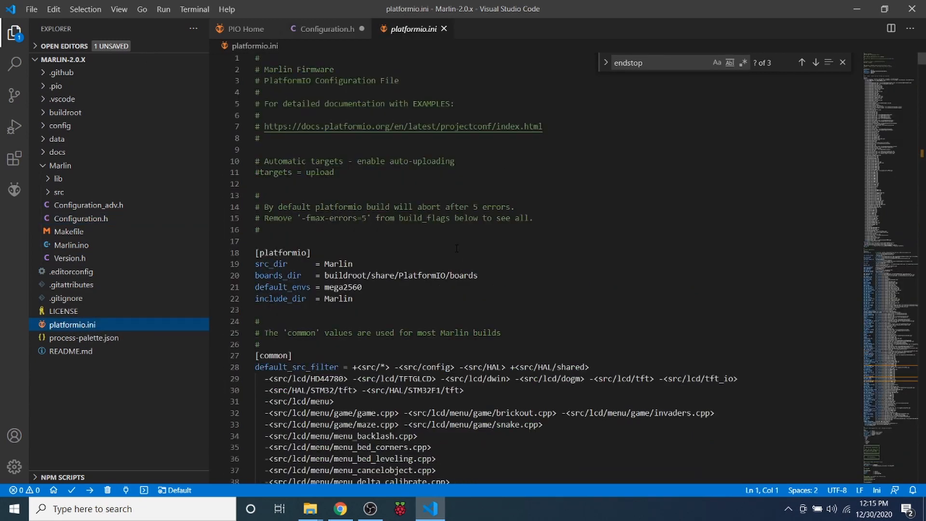
pyautogui.doubleClick(343, 286)
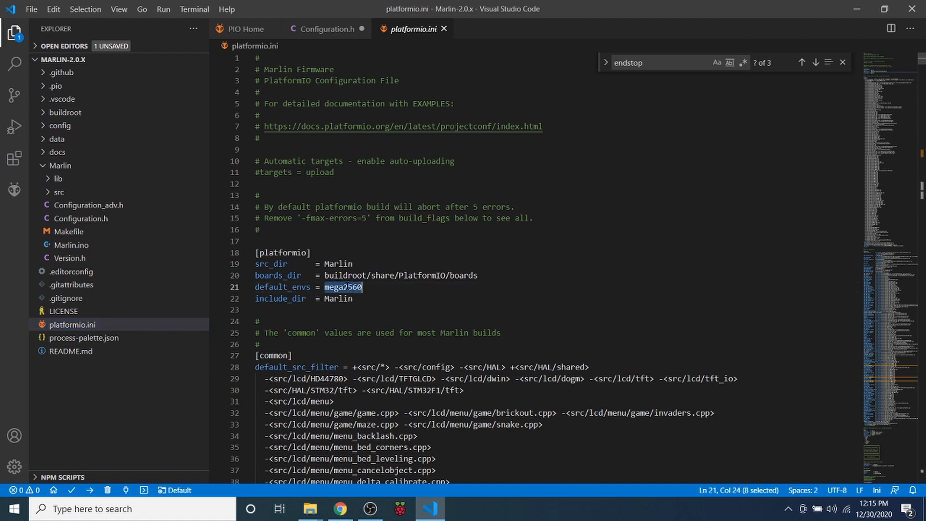
pyautogui.write('mega2560')
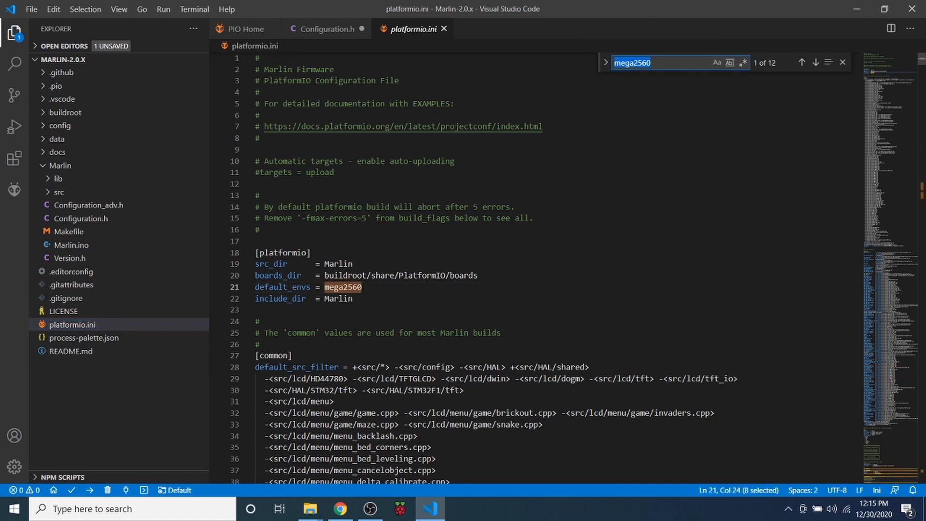
pyautogui.write('robin')
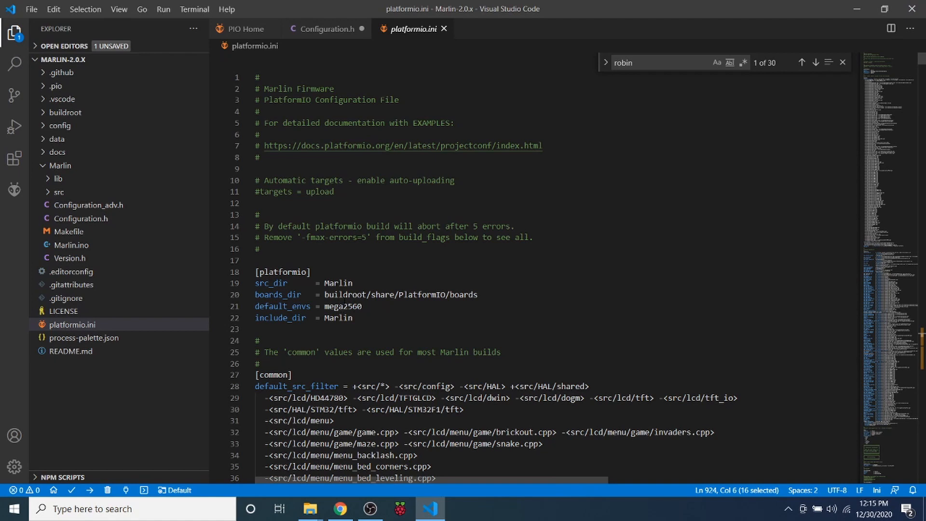
pyautogui.write('mks_robin_nano35')
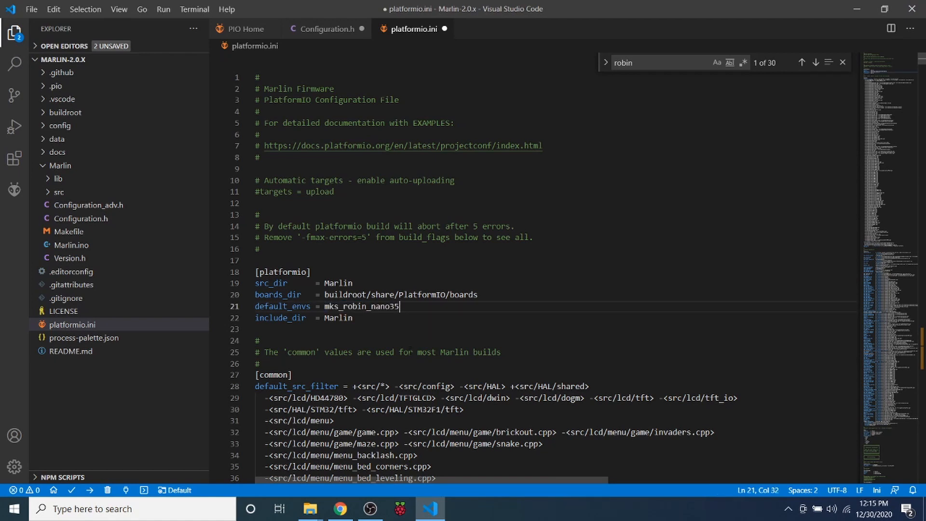
pyautogui.click(815, 63)
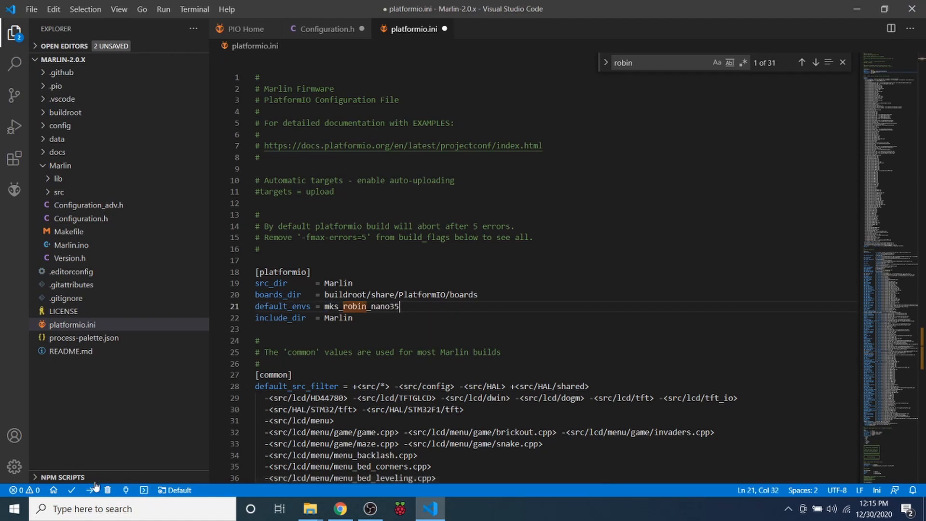
pyautogui.moveTo(73, 489)
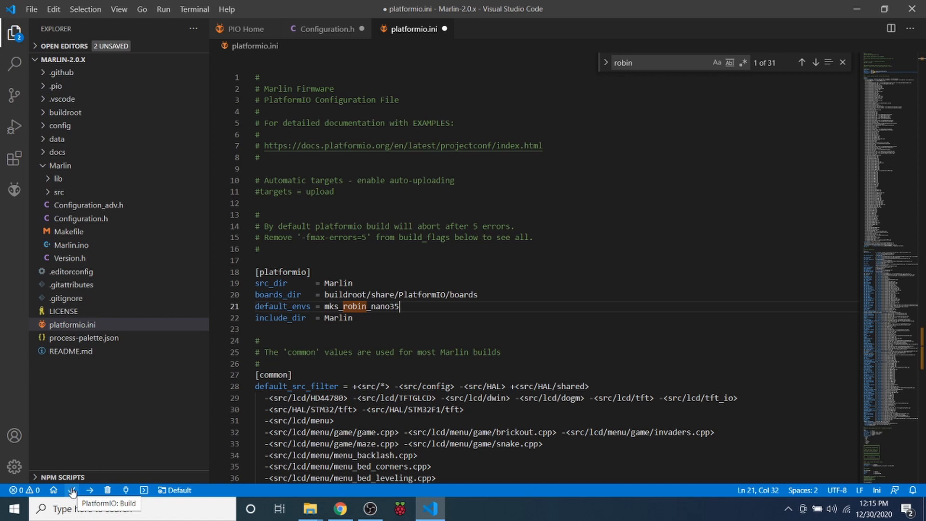
pyautogui.moveTo(105, 490)
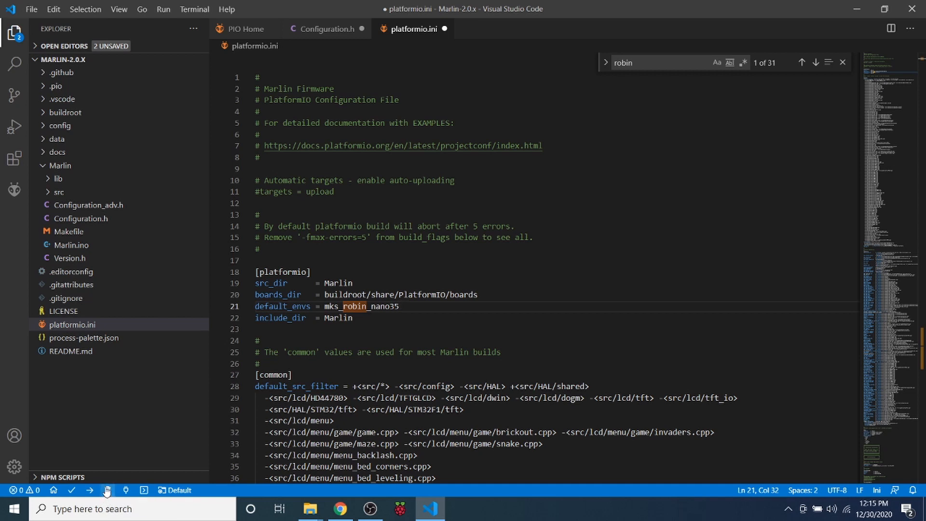
# - Run PlatformIO Clean, then Build the mks_robin_nano35 firmware until it reports SUCCESS
pyautogui.click(95, 490)
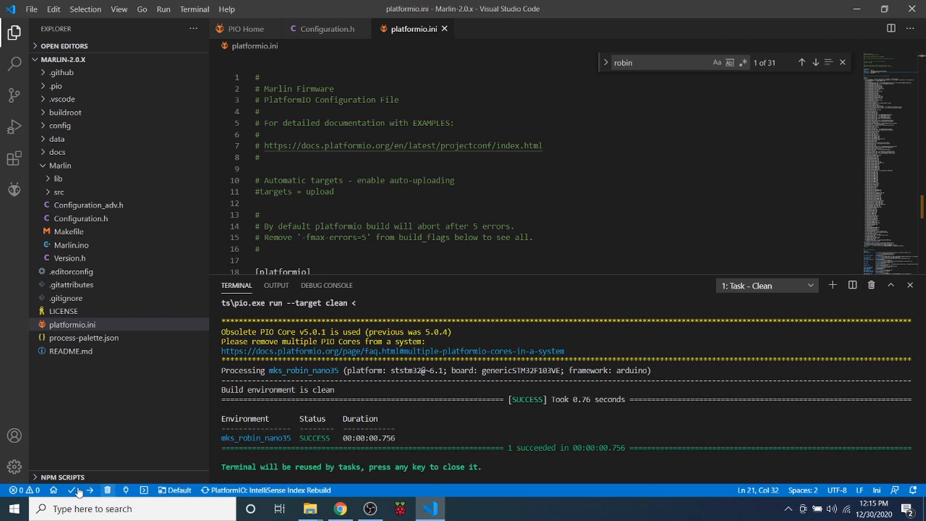
pyautogui.moveTo(71, 493)
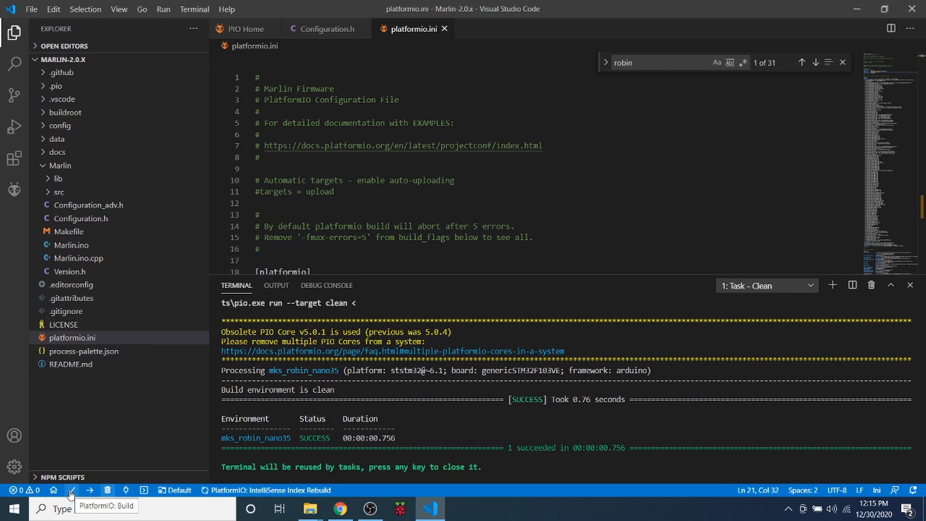
pyautogui.click(70, 490)
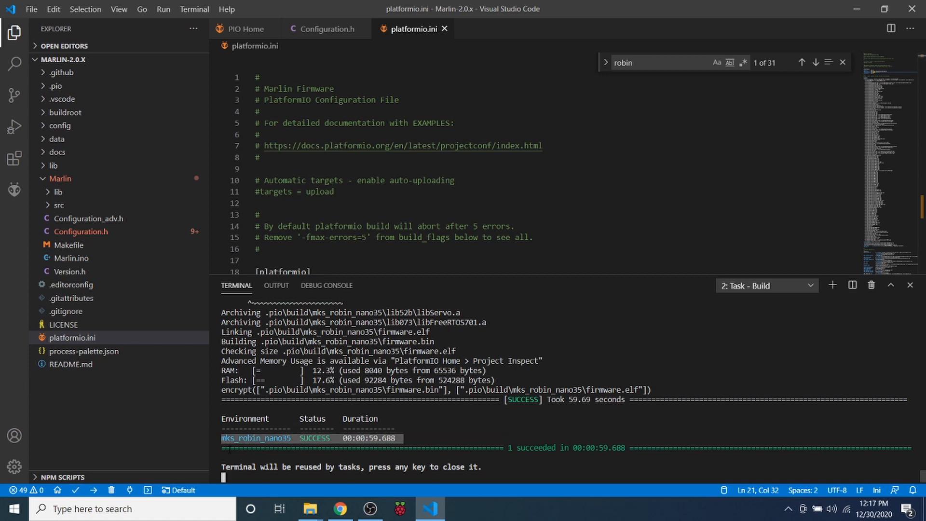
pyautogui.moveTo(40, 88)
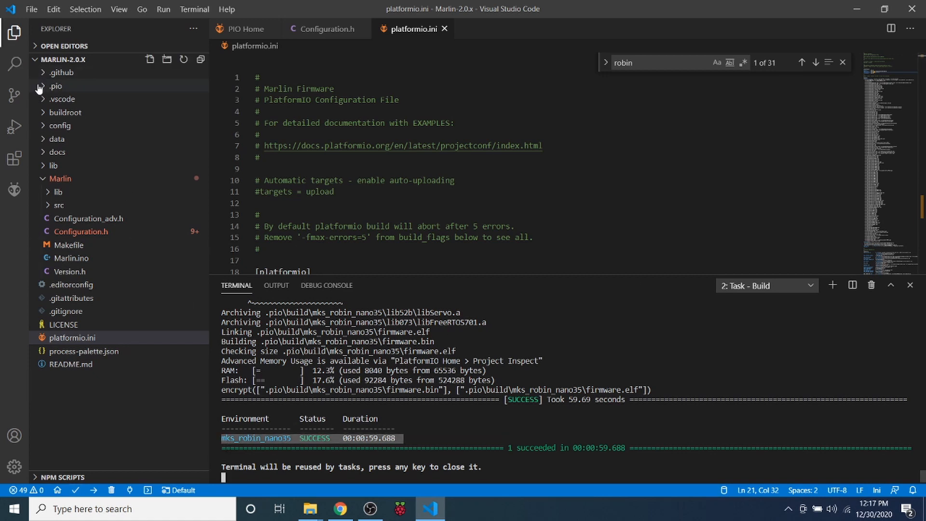
pyautogui.moveTo(42, 89)
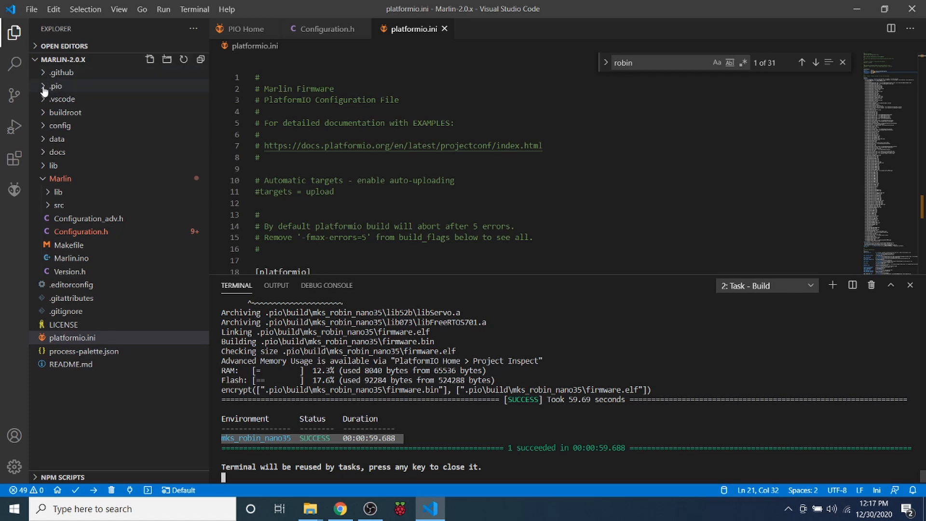
# - Expand .pio > build and reveal the mks_robin_nano35 folder in File Explorer
pyautogui.click(56, 86)
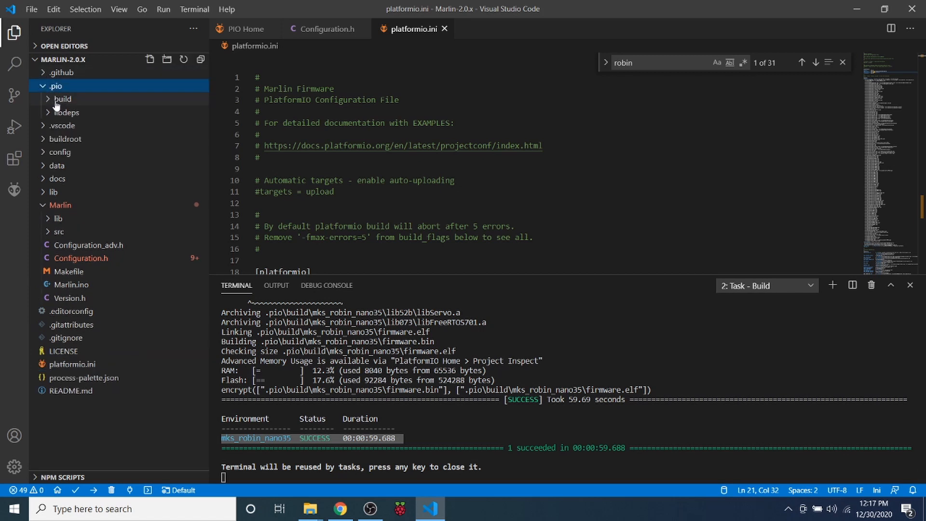
pyautogui.click(63, 98)
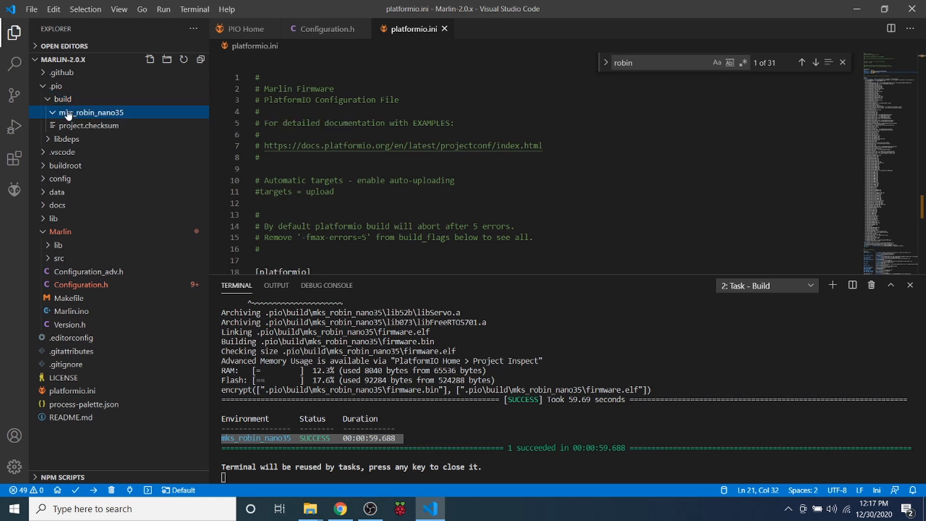
pyautogui.click(91, 112)
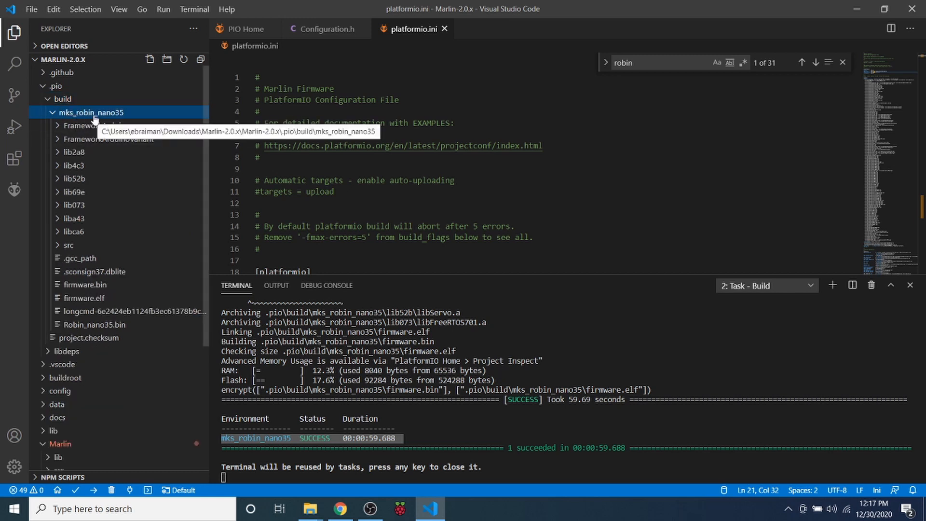
pyautogui.moveTo(105, 114)
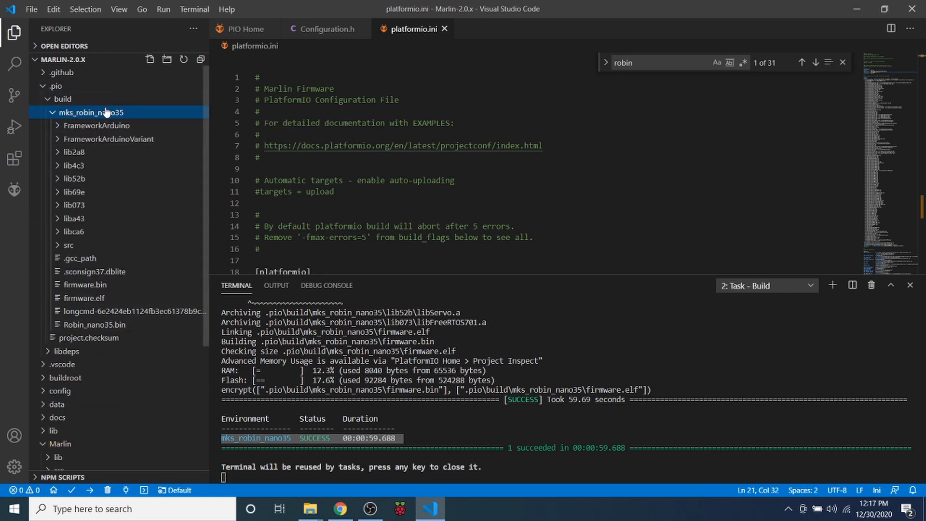
pyautogui.rightClick(92, 112)
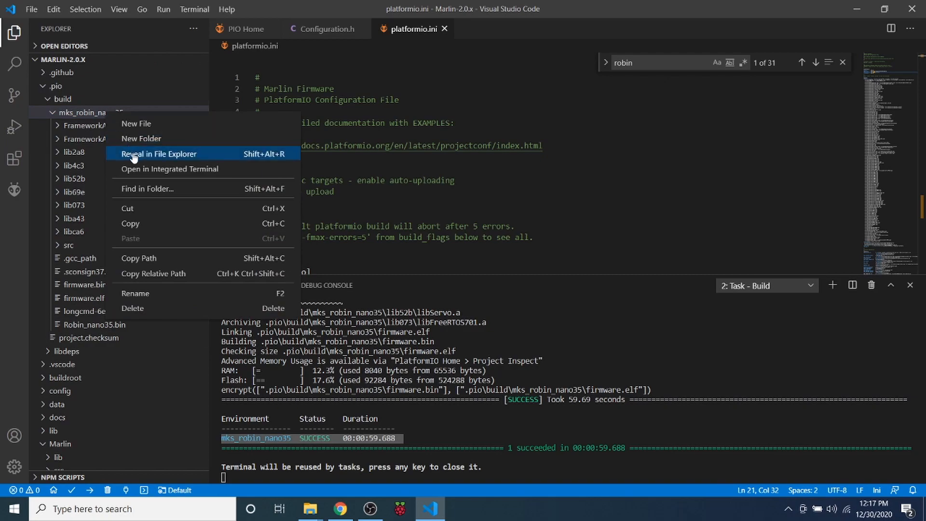
pyautogui.click(158, 153)
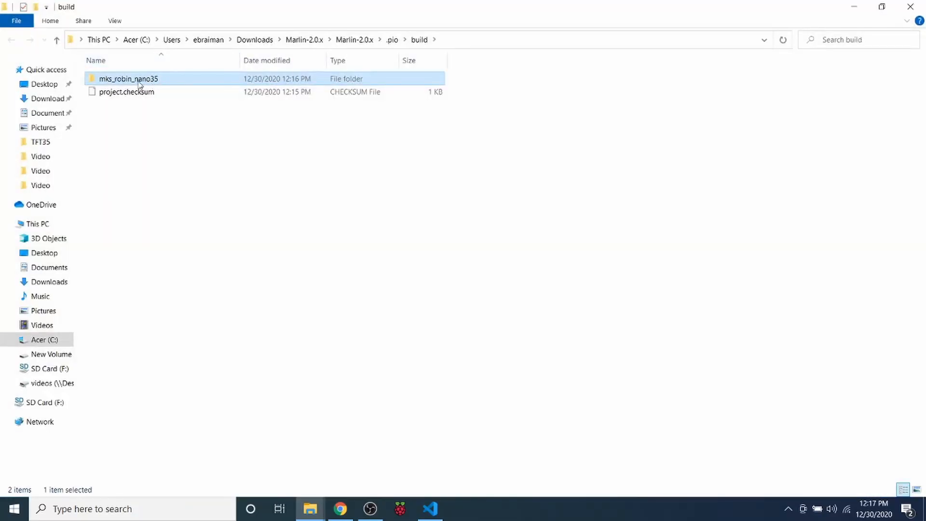
# - Send Robin_nano35.bin to SD Card (F:), verify it, then open Desktop\Printrun-win-18Nov2017
pyautogui.doubleClick(128, 79)
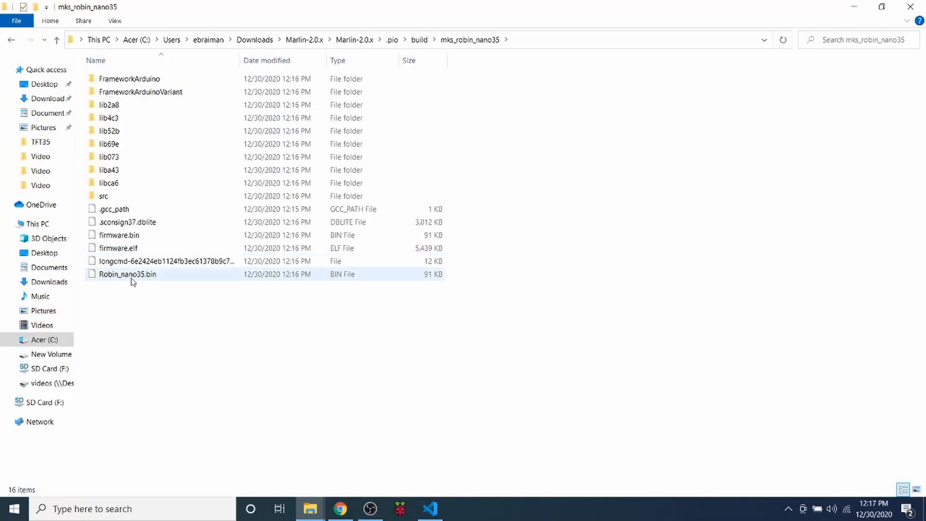
pyautogui.click(126, 274)
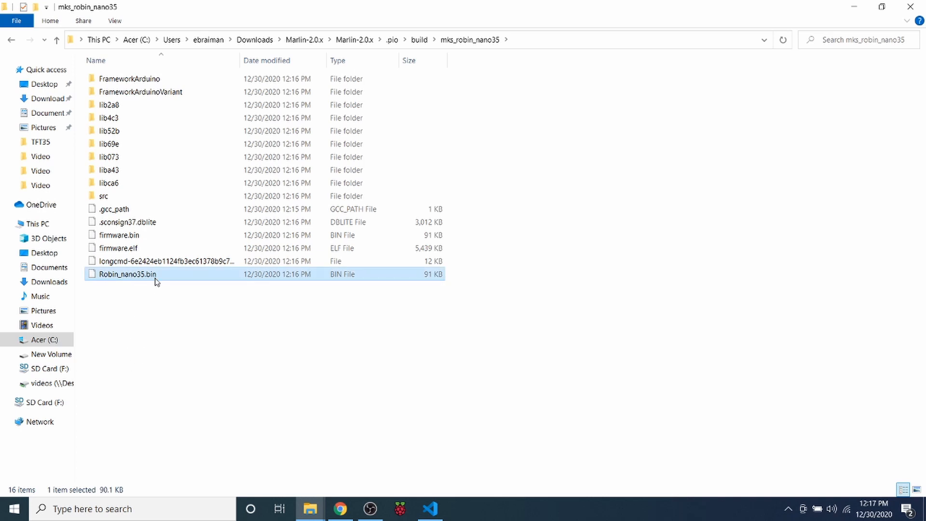
pyautogui.rightClick(127, 274)
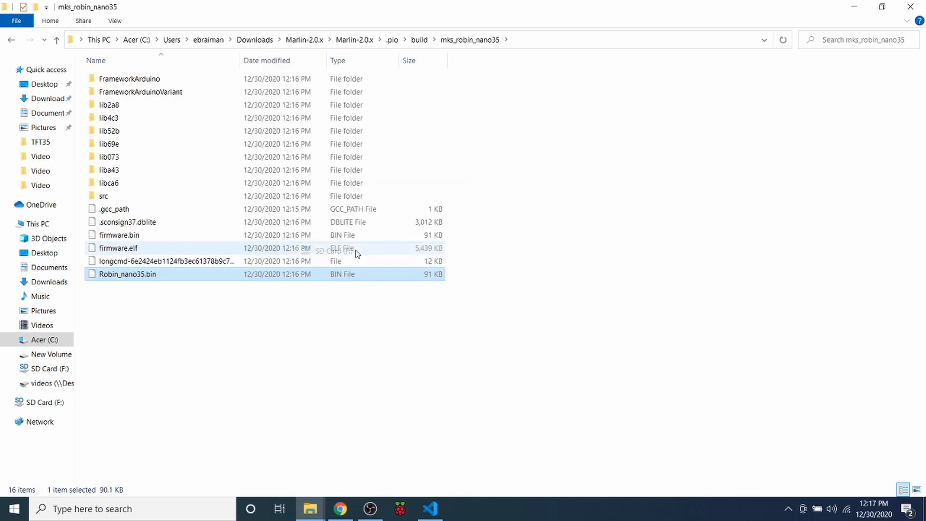
pyautogui.moveTo(235, 338)
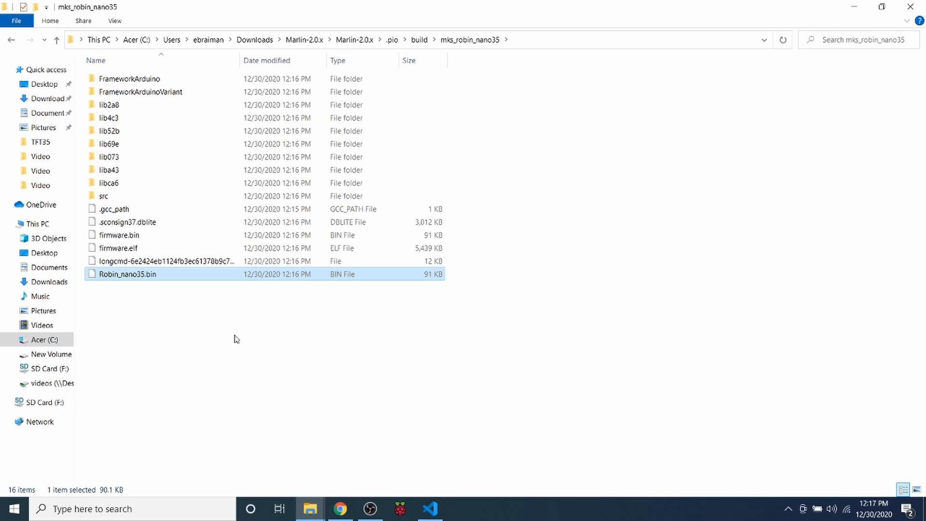
pyautogui.moveTo(50, 382)
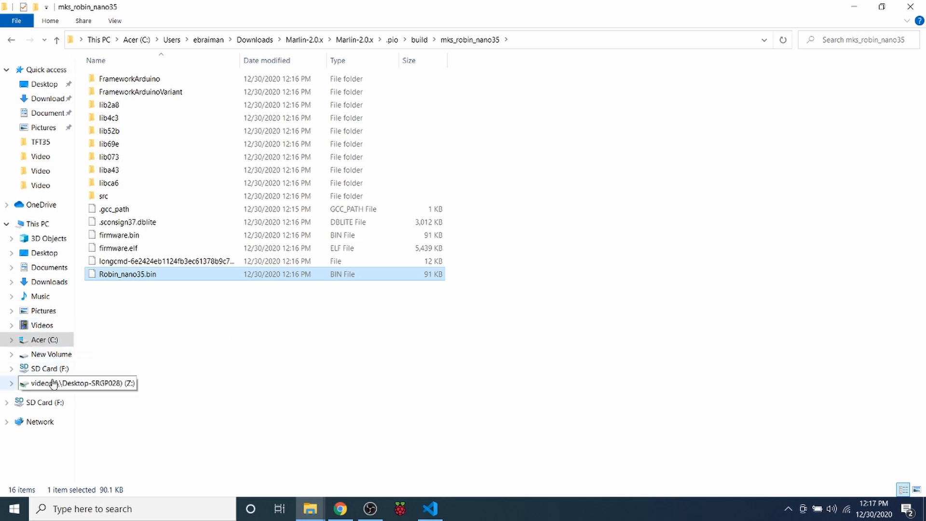
pyautogui.click(50, 368)
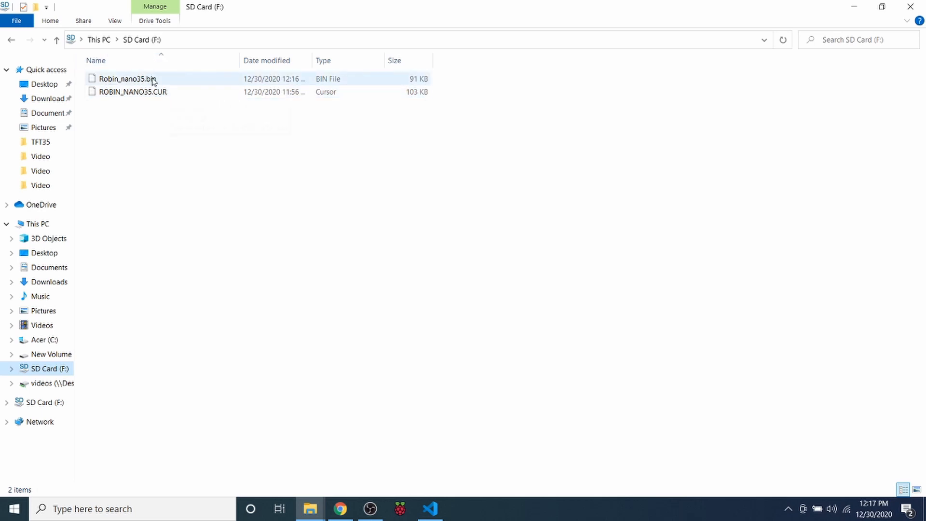
pyautogui.moveTo(127, 79)
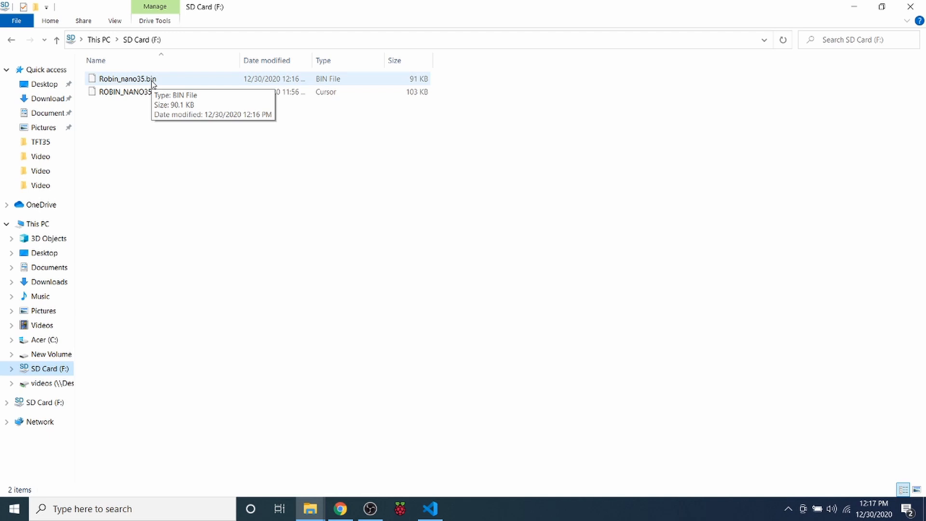
pyautogui.click(430, 508)
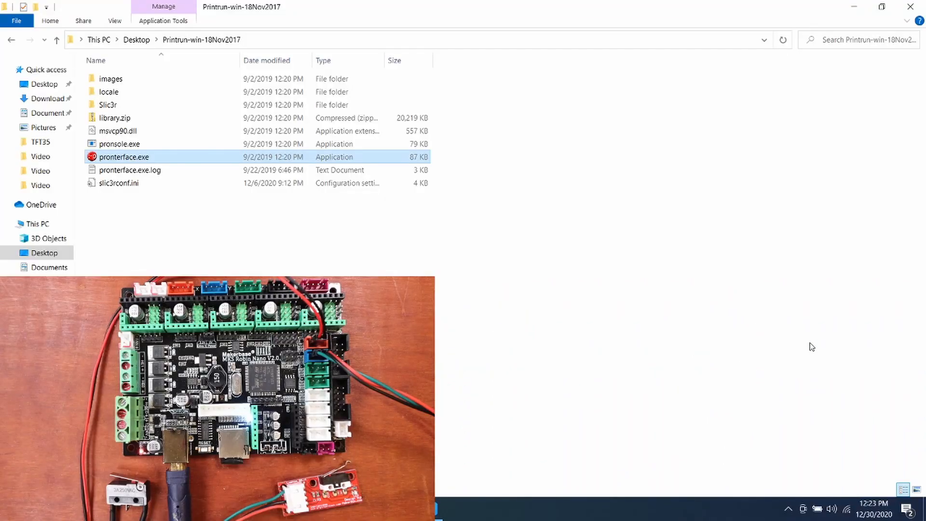
pyautogui.moveTo(185, 163)
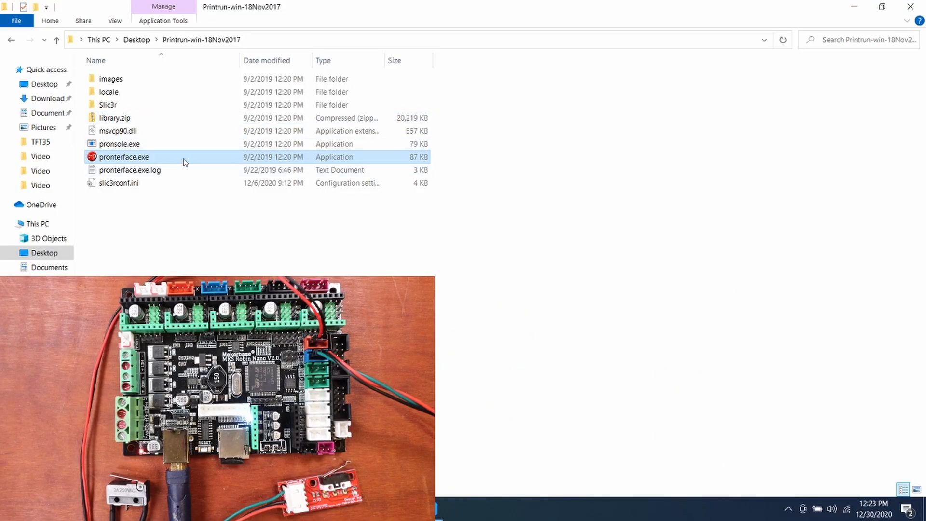
# - Launch pronterface.exe and connect until the log shows 'Printer is now online'
pyautogui.doubleClick(124, 156)
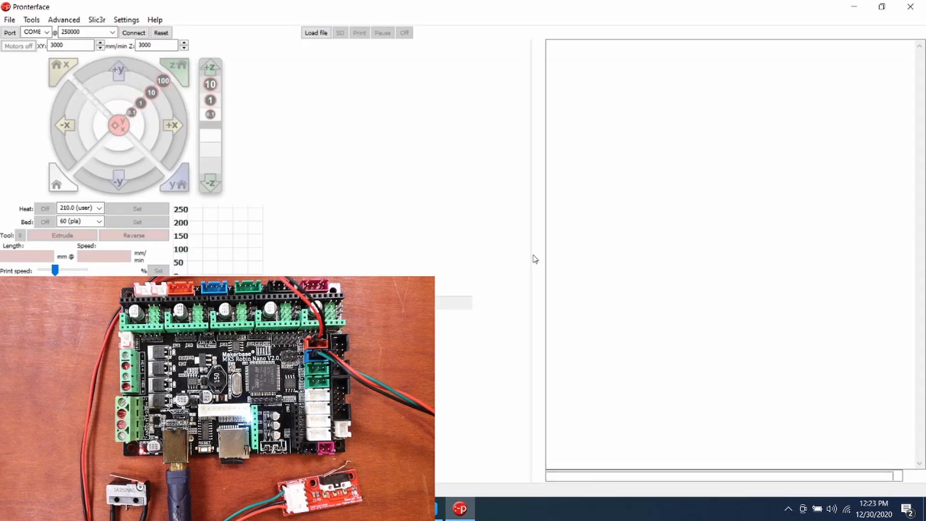
pyautogui.click(133, 33)
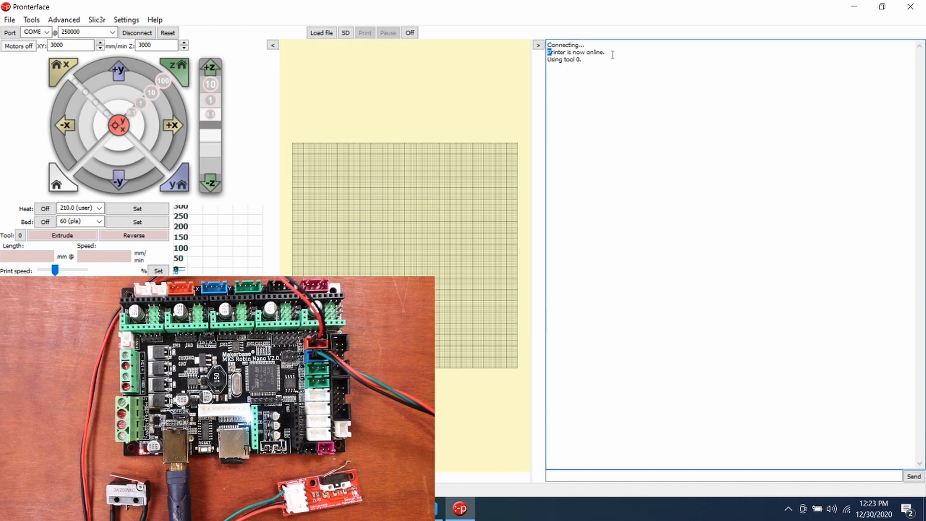
pyautogui.doubleClick(575, 52)
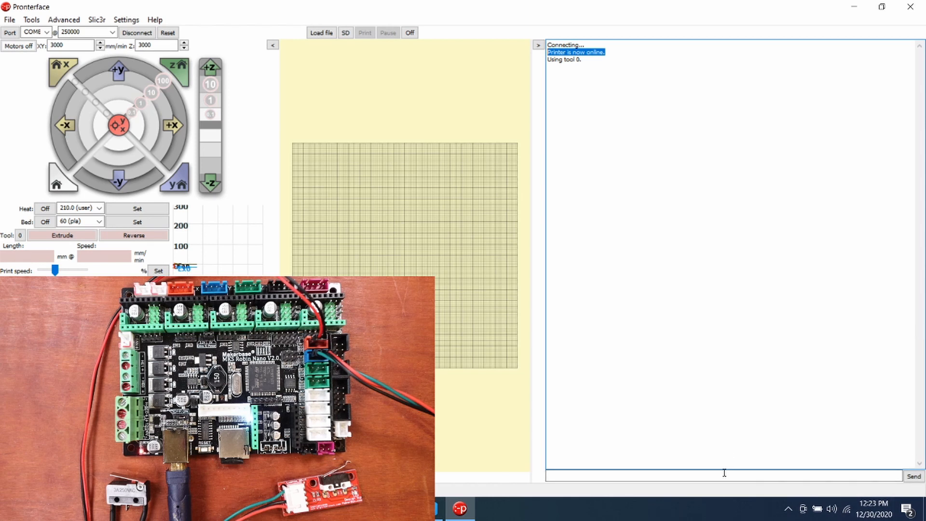
# - Send M119 and highlight the z_min TRIGGERED line in the endstop report
pyautogui.click(723, 474)
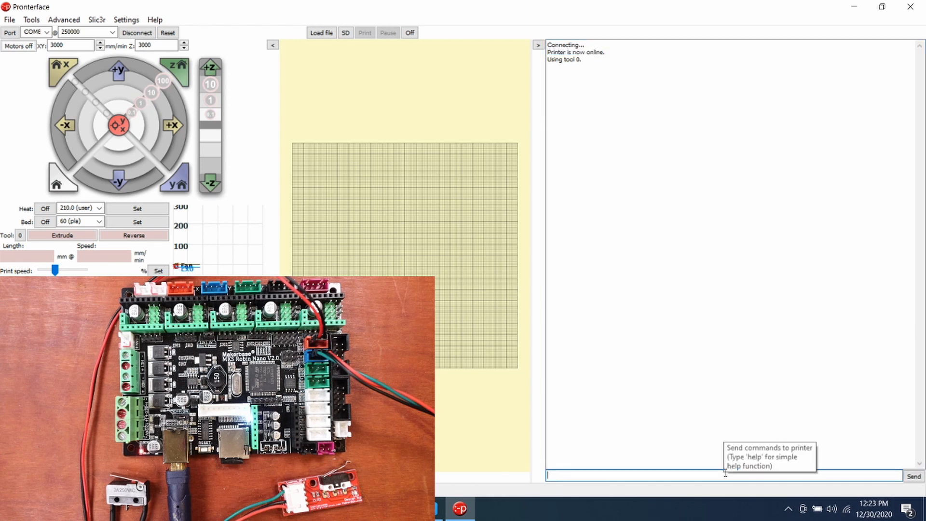
pyautogui.write('M11')
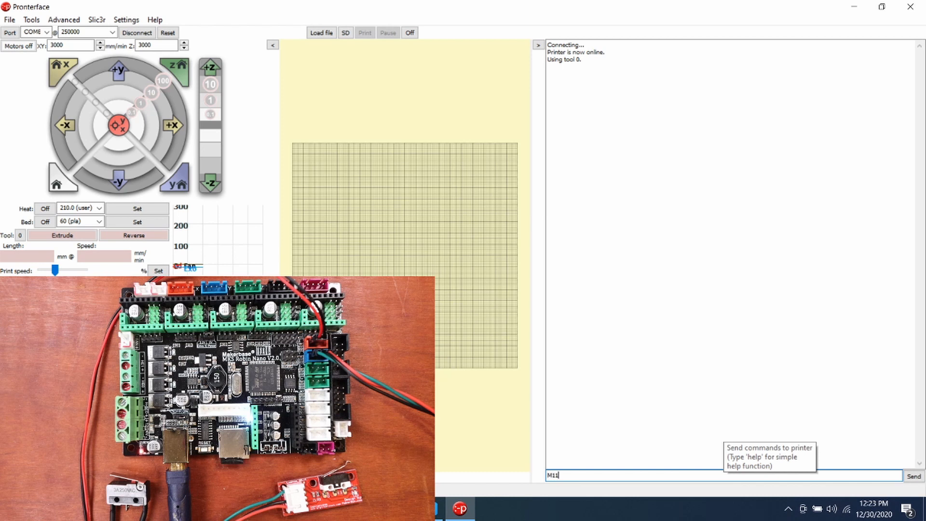
pyautogui.click(913, 476)
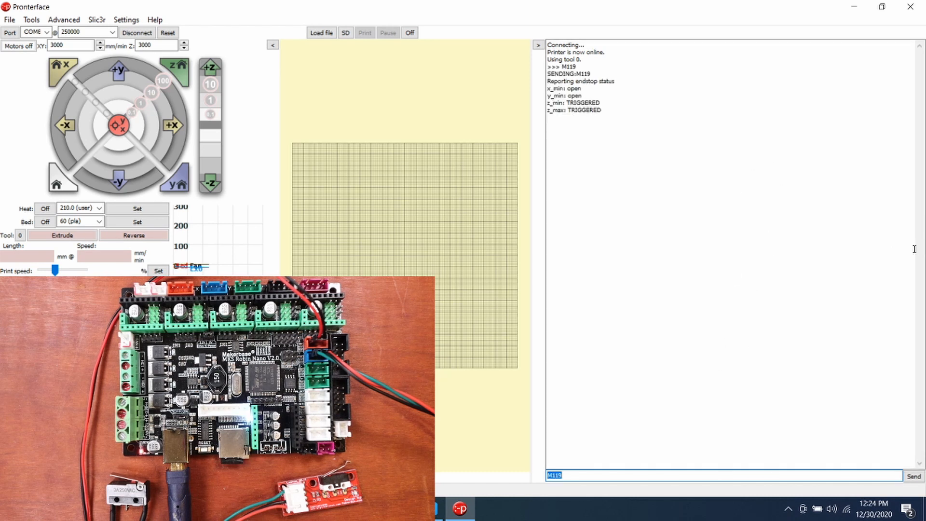
pyautogui.moveTo(604, 79)
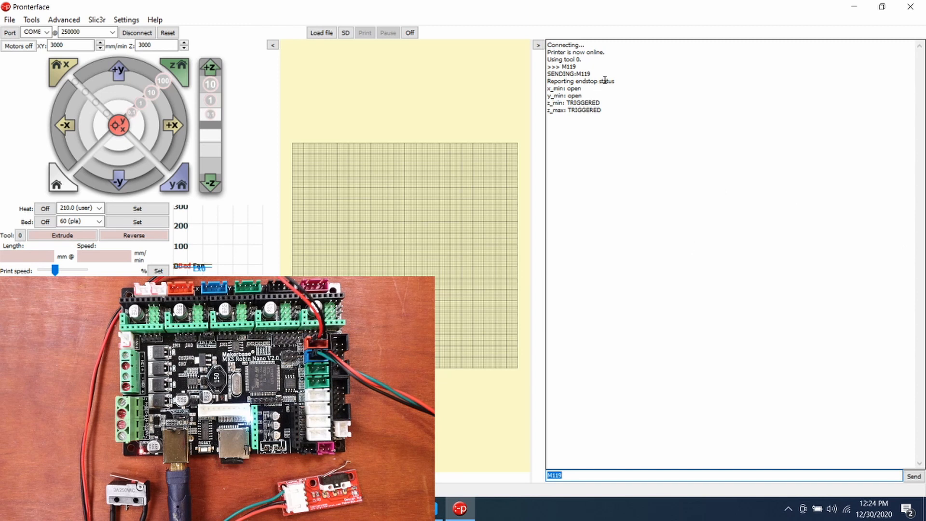
pyautogui.moveTo(590, 95)
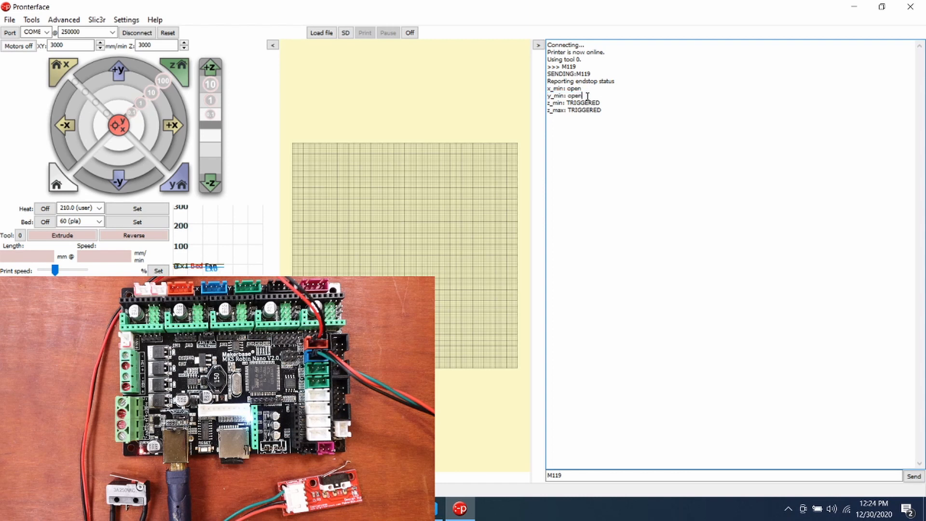
pyautogui.doubleClick(583, 102)
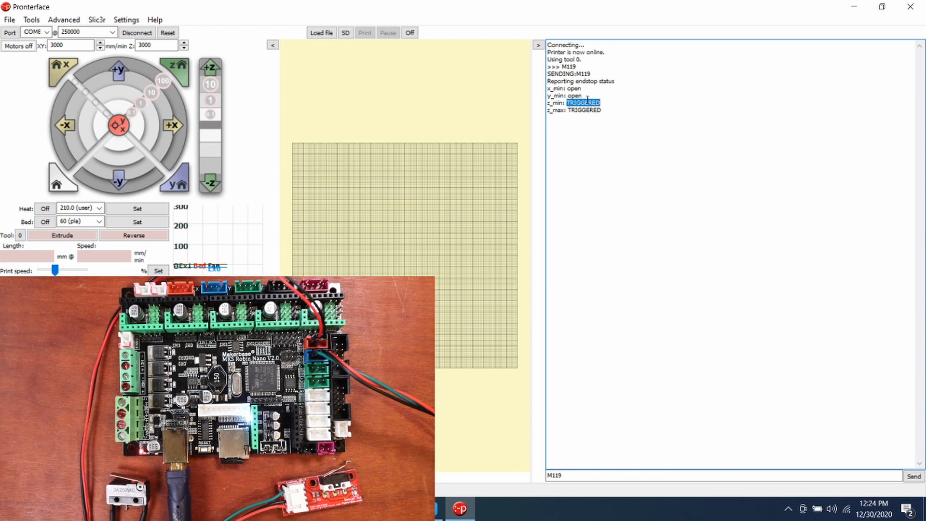
pyautogui.moveTo(585, 97)
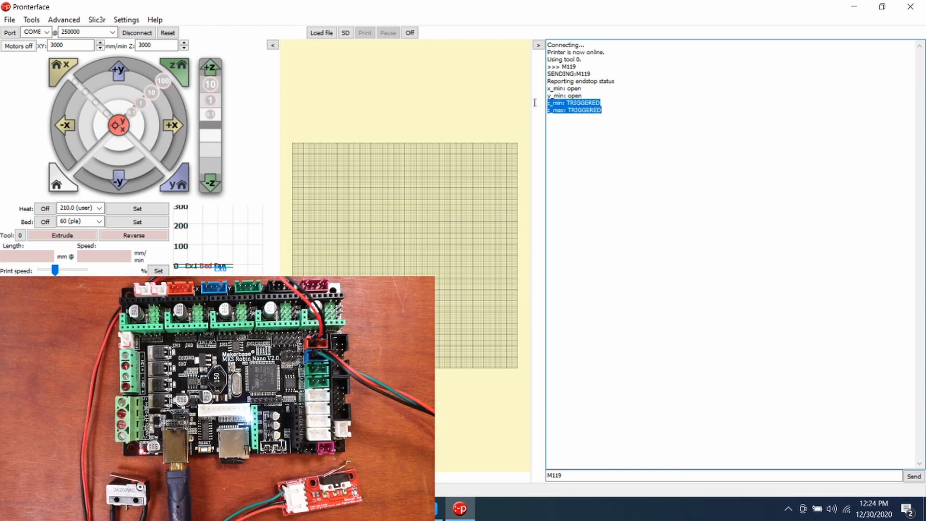
pyautogui.moveTo(621, 145)
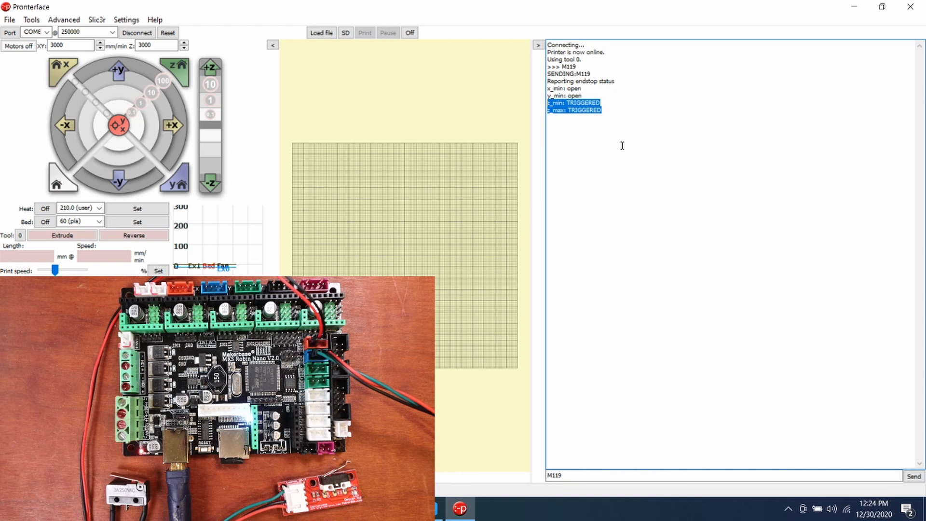
pyautogui.moveTo(605, 123)
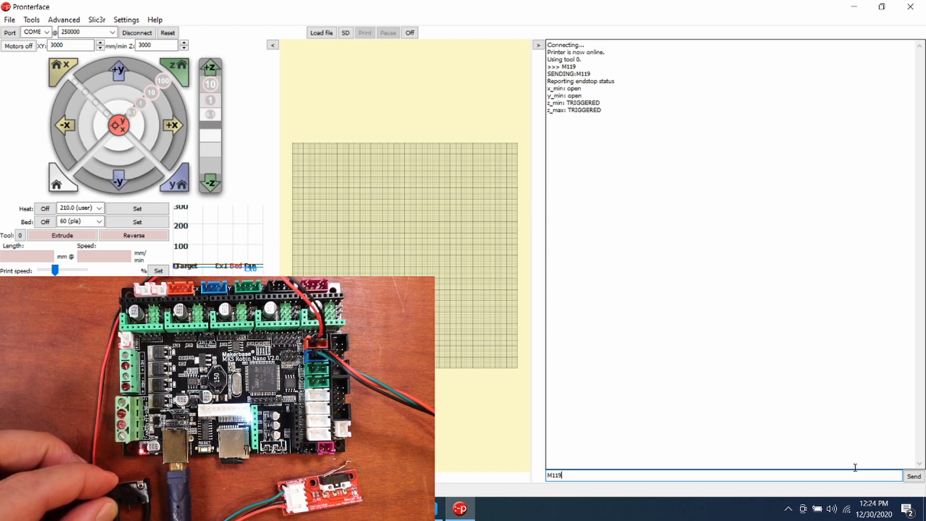
# - Resend M119 four times while pressing switches, showing x_min then y_min triggered
pyautogui.click(913, 475)
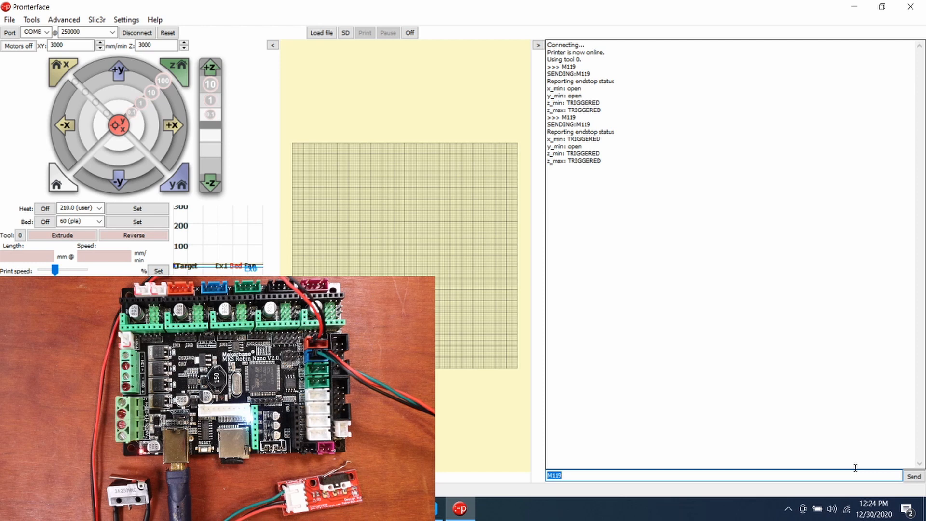
pyautogui.click(912, 476)
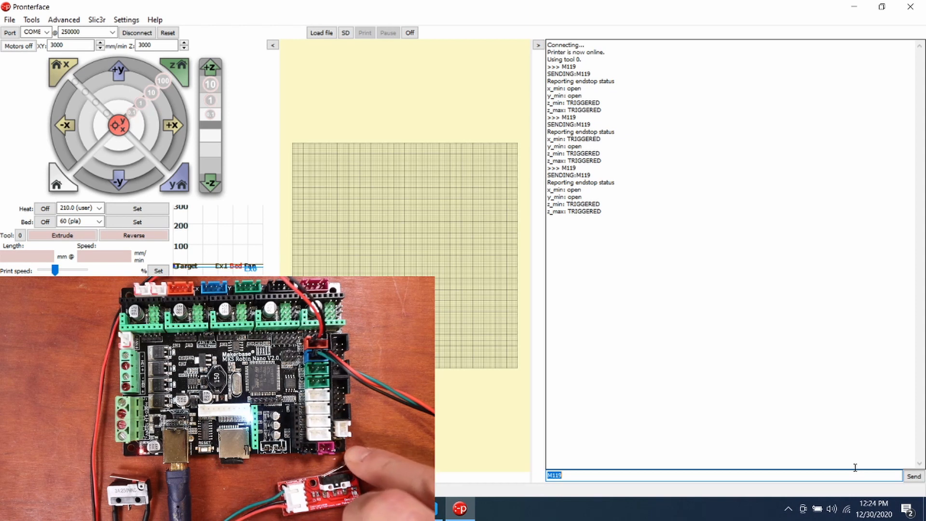
pyautogui.click(913, 476)
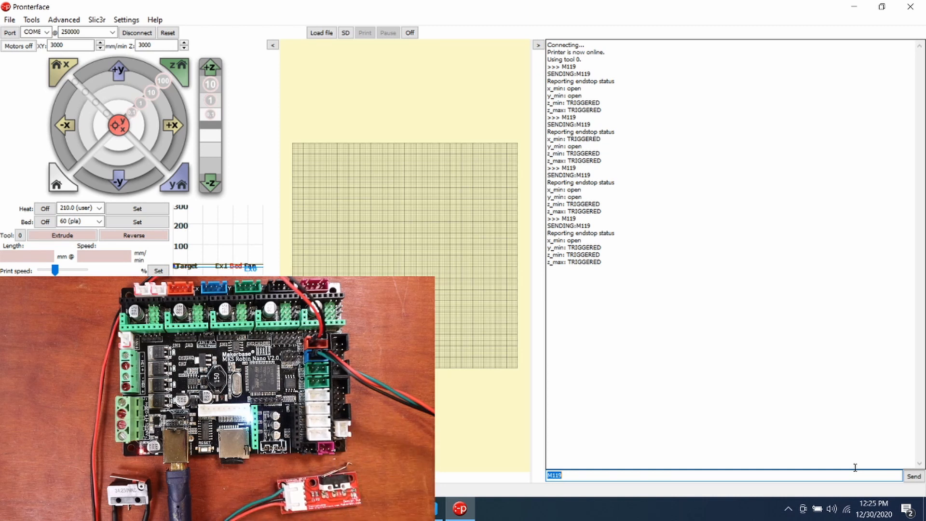
pyautogui.click(913, 476)
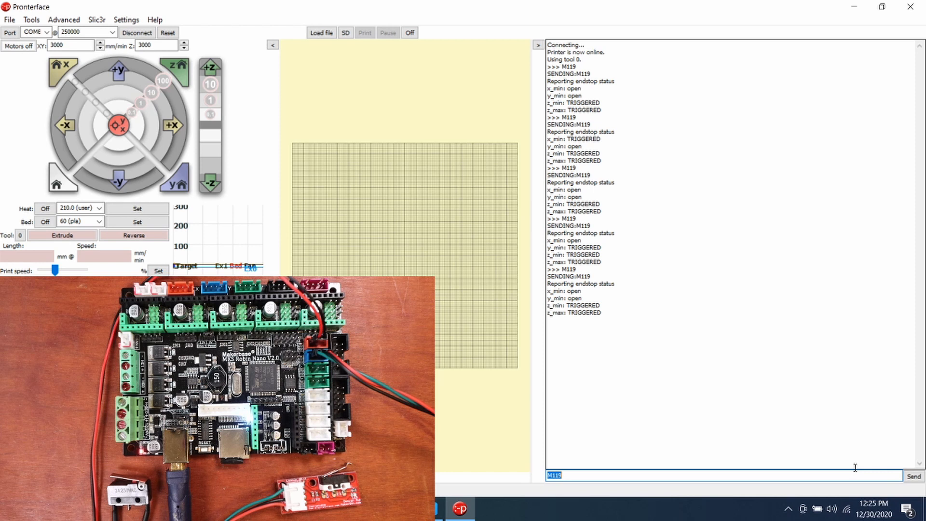